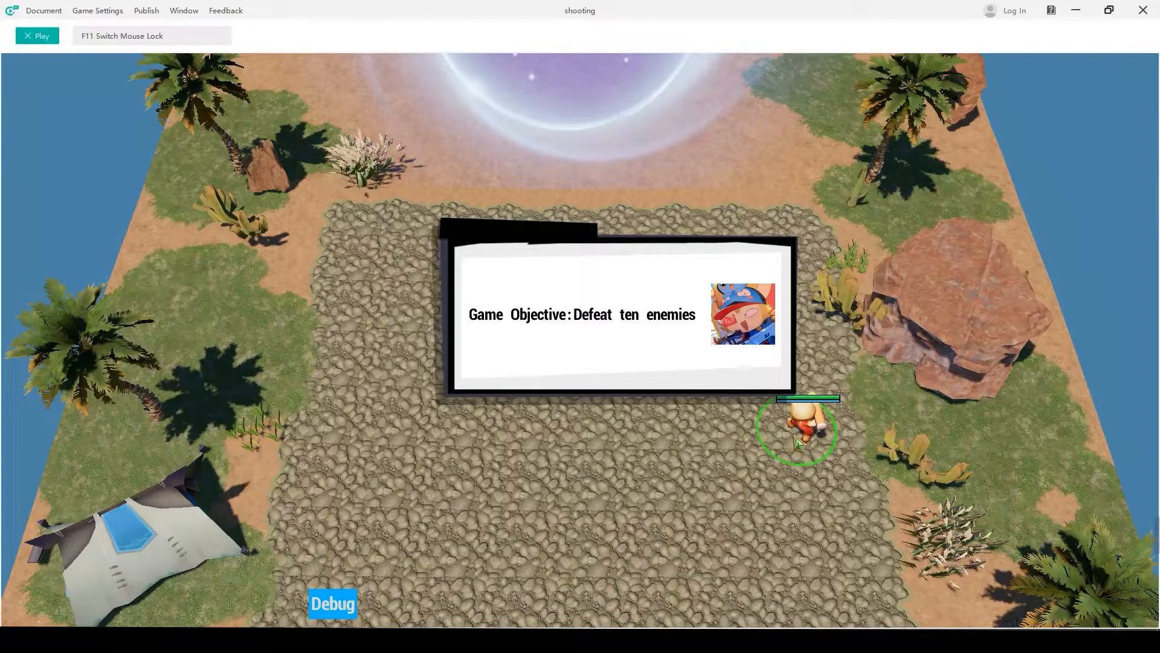
Stop the test run, open the UI editor, and rename panel_1 to 'Game Objective UI'.
click(37, 35)
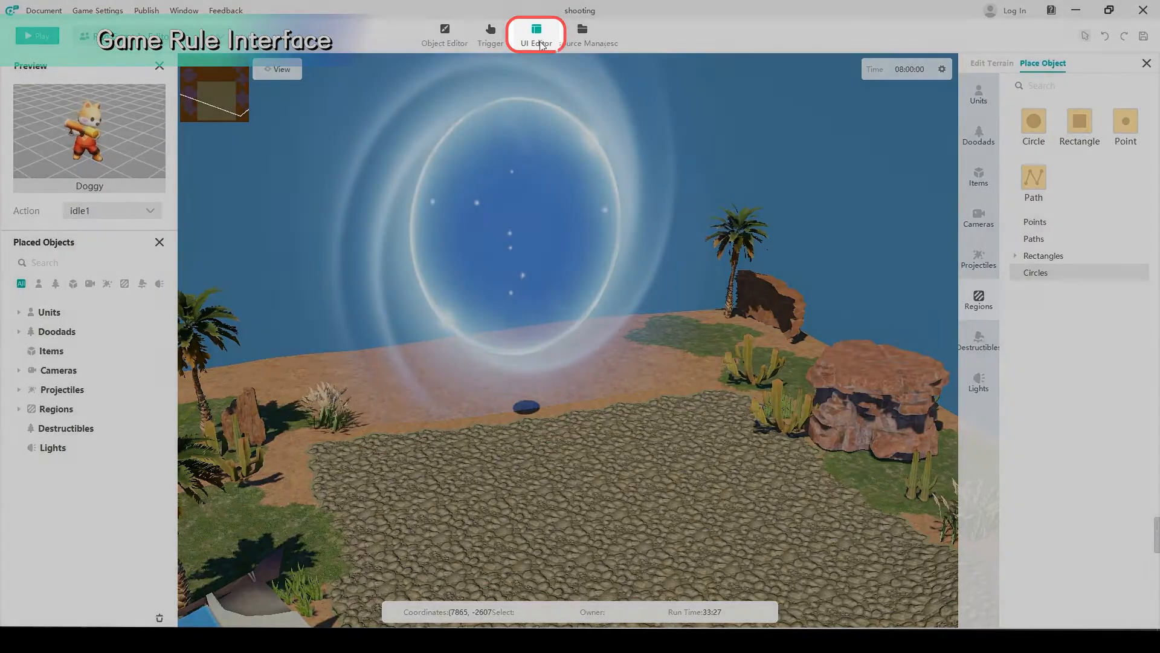
click(535, 33)
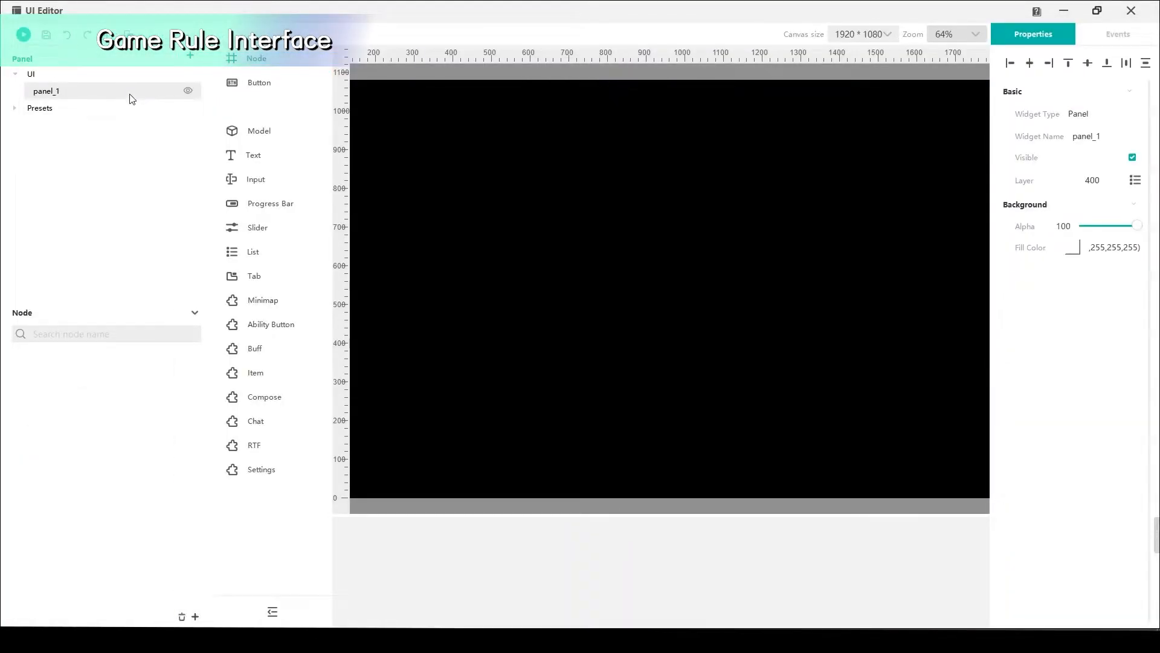
right_click(46, 90)
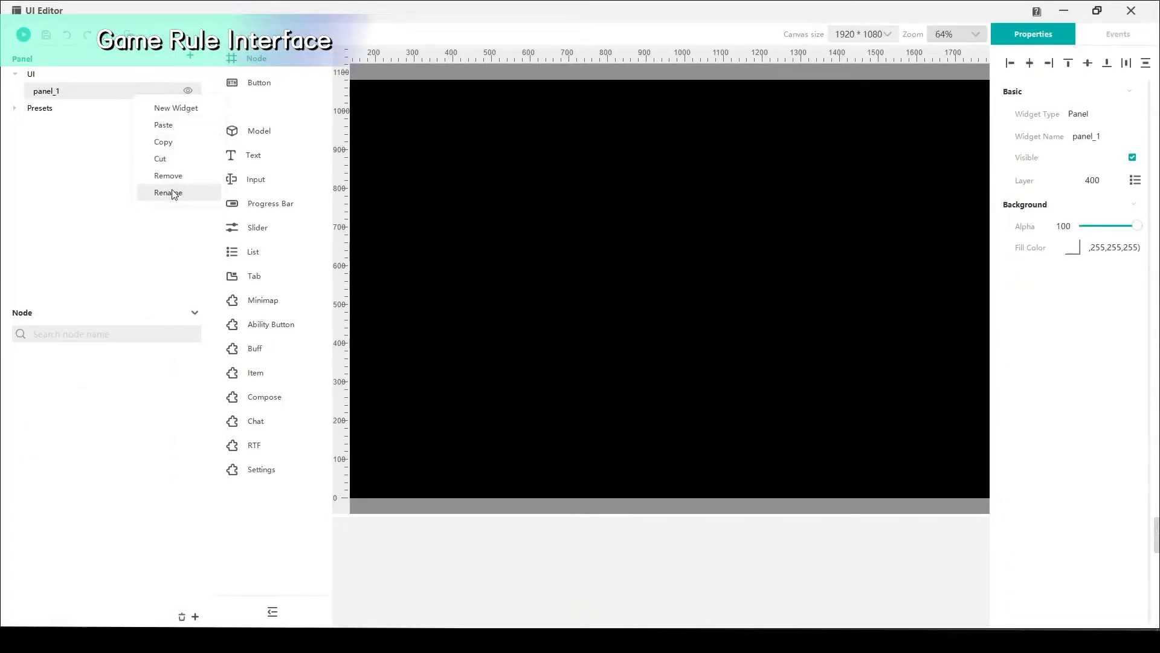
click(168, 192)
text(Game Objective UI)
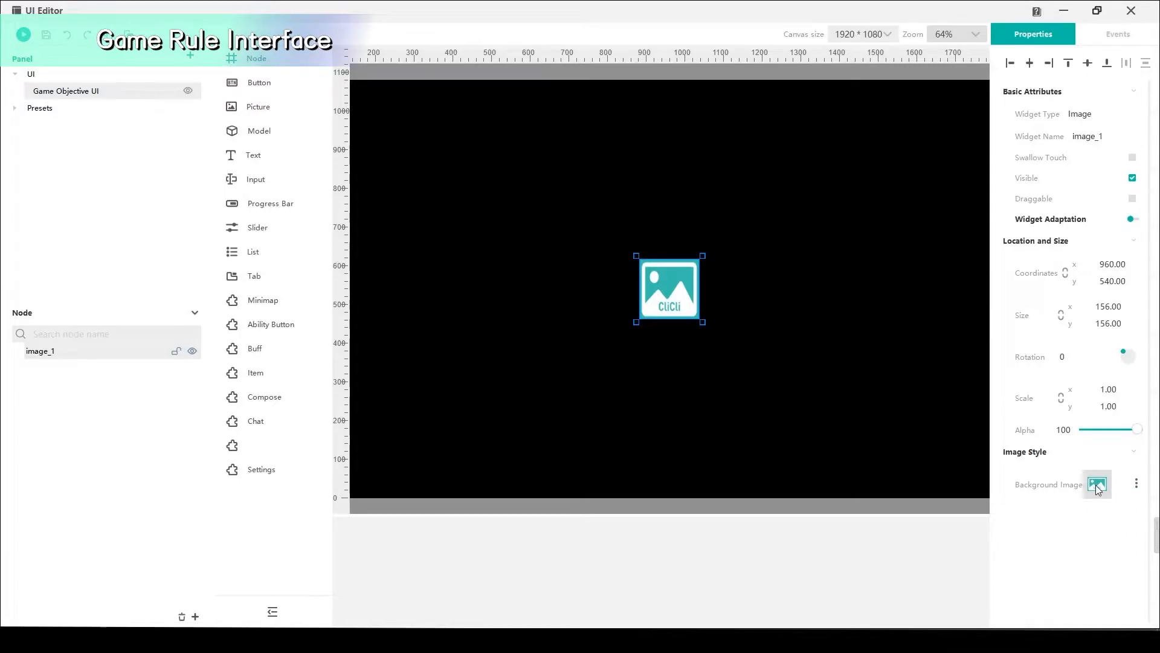
Give the image the white card background Icon0463 from the Background resources.
click(1097, 485)
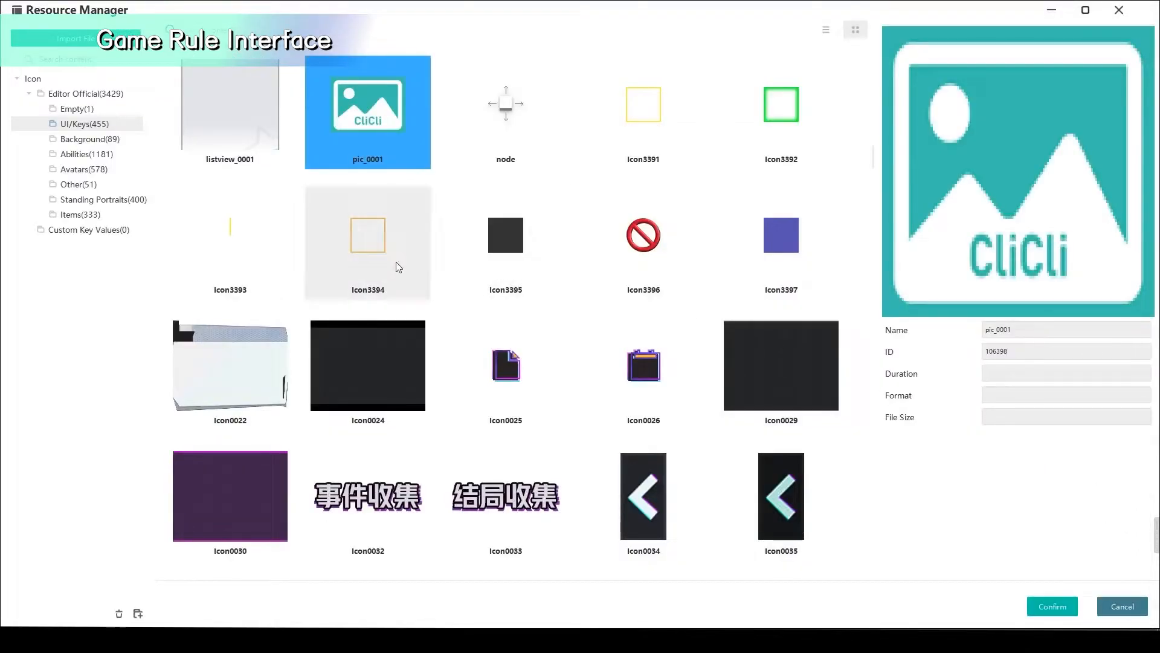
click(88, 139)
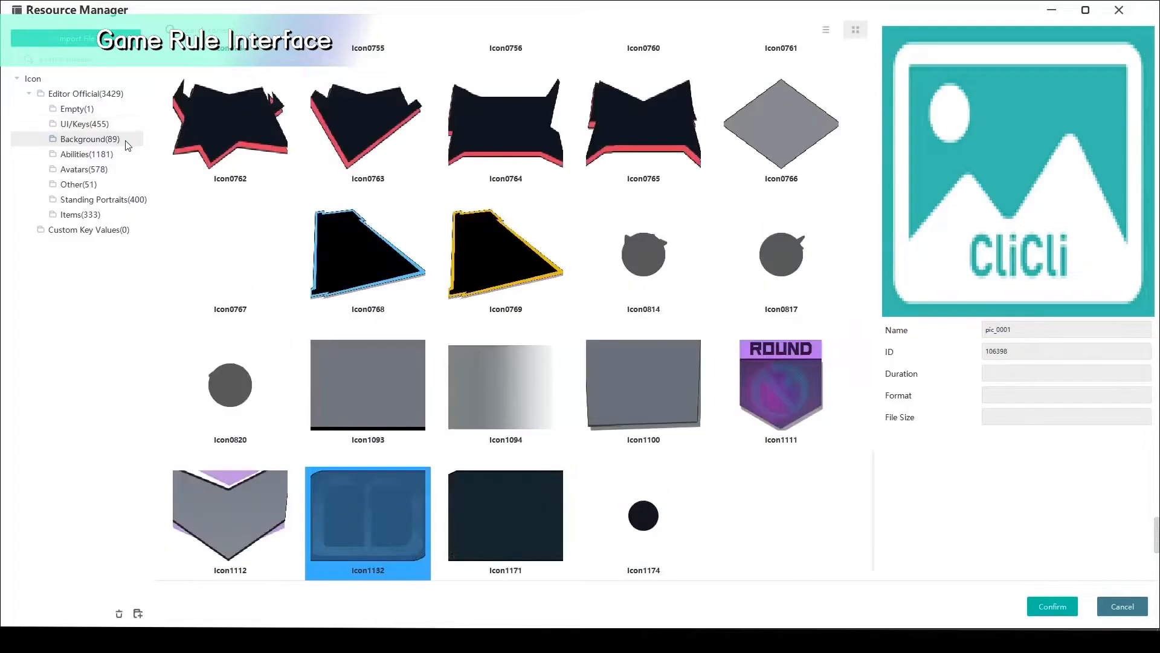
scroll(up, 3)
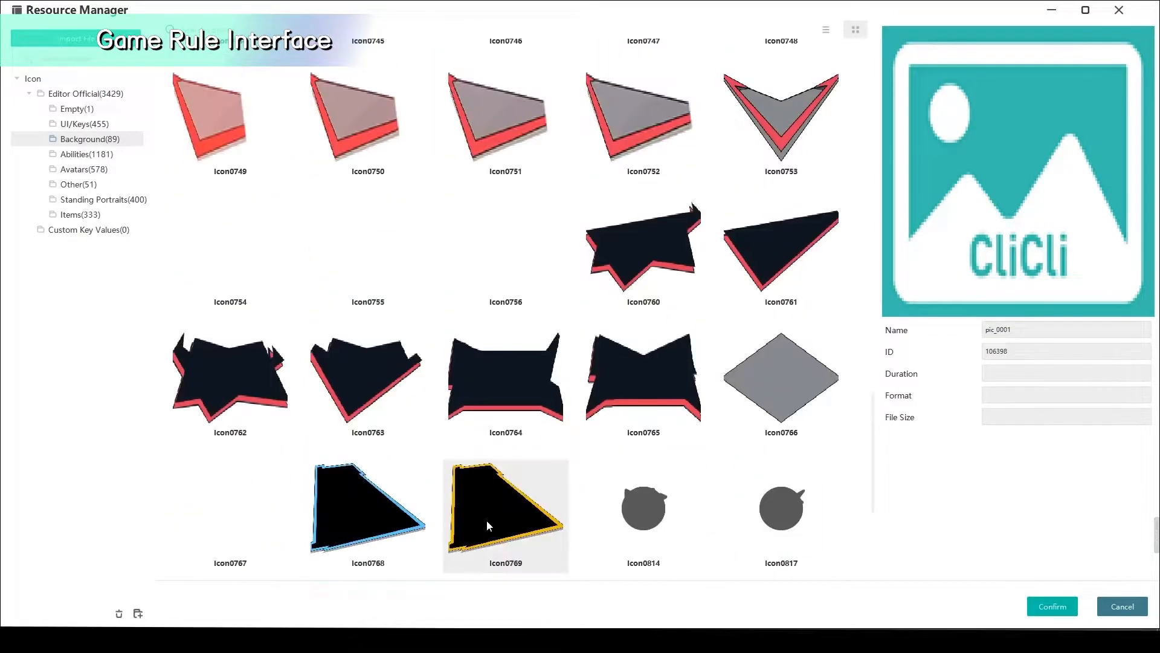
scroll(up, 3)
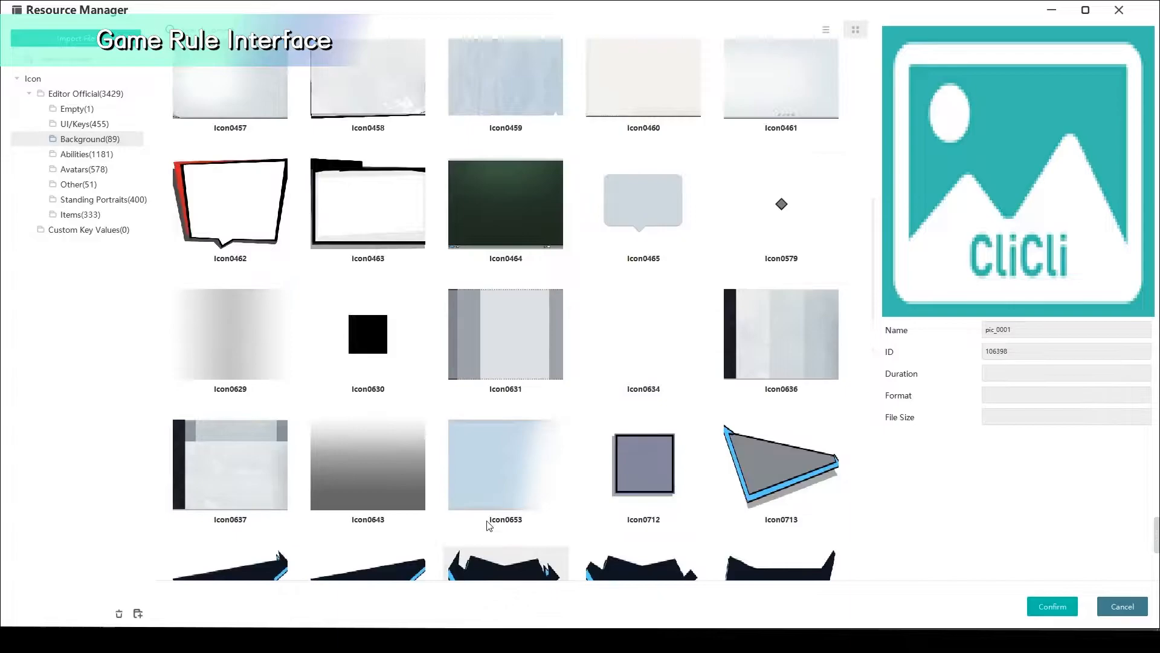
scroll(up, 3)
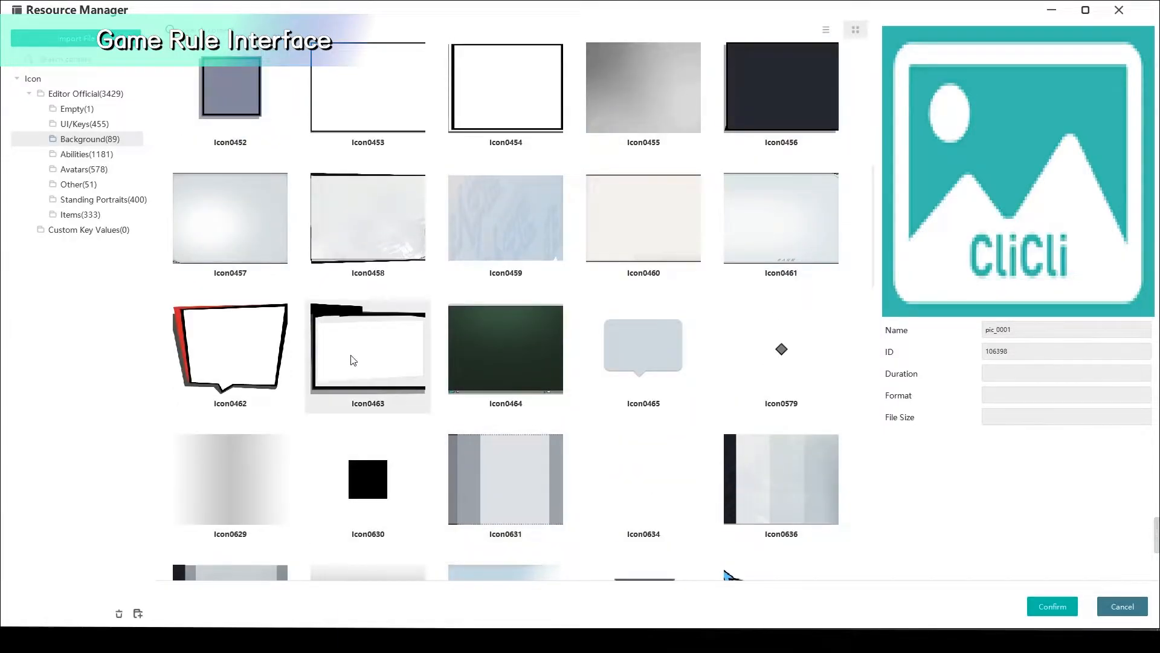
click(368, 350)
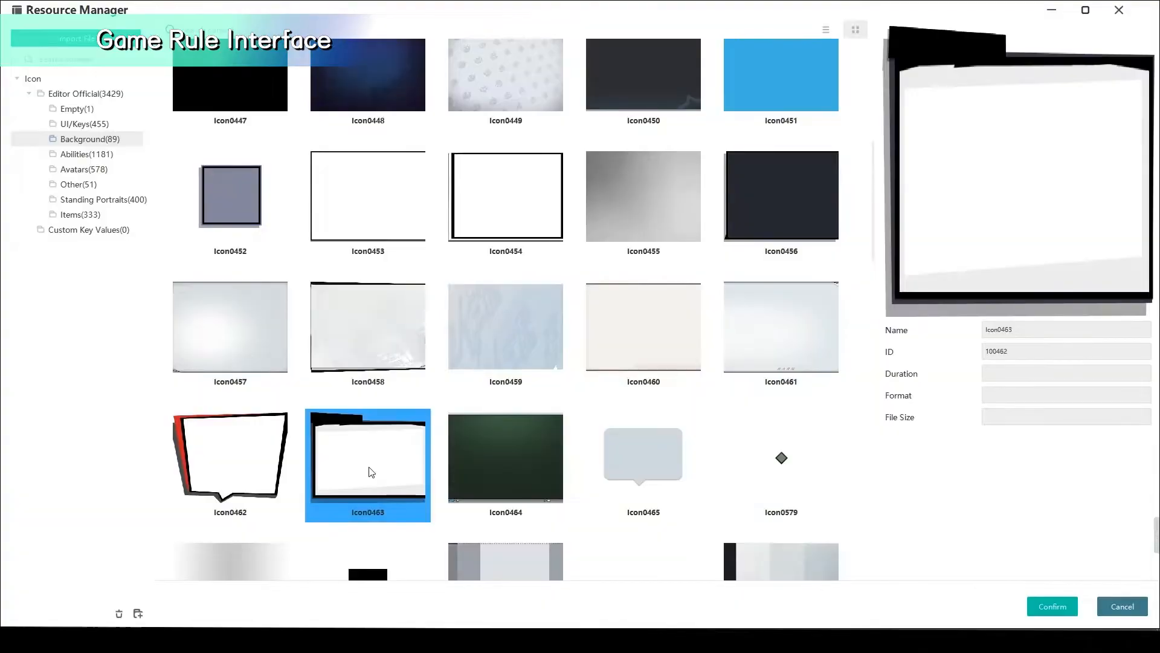
click(1051, 606)
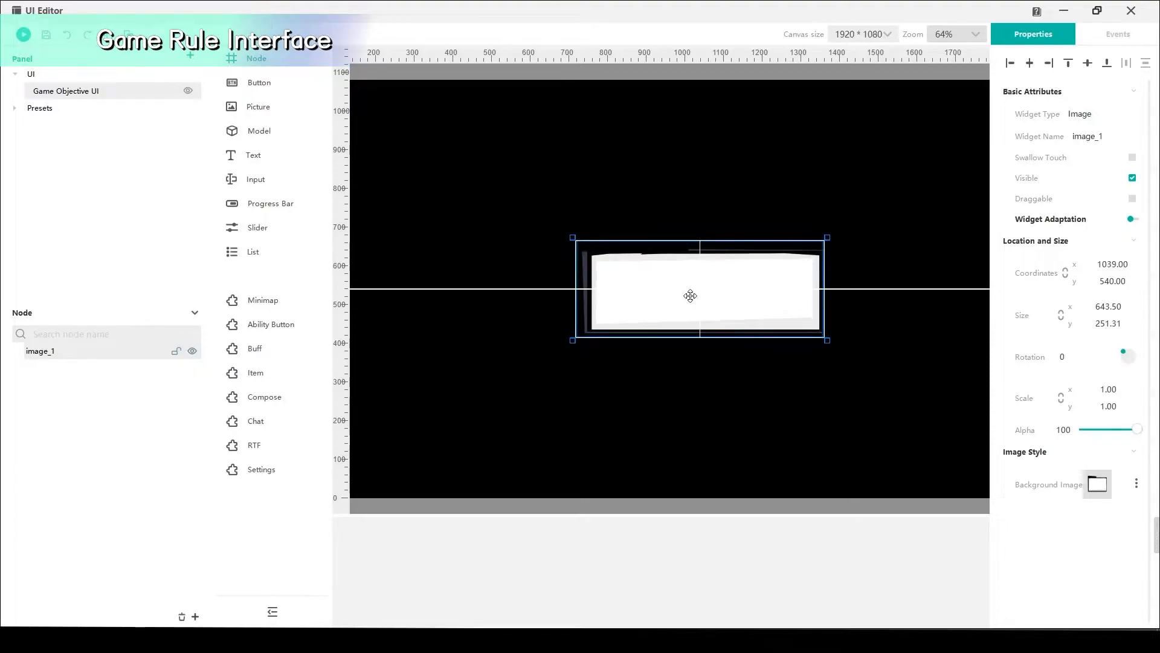
mouse_move(630, 299)
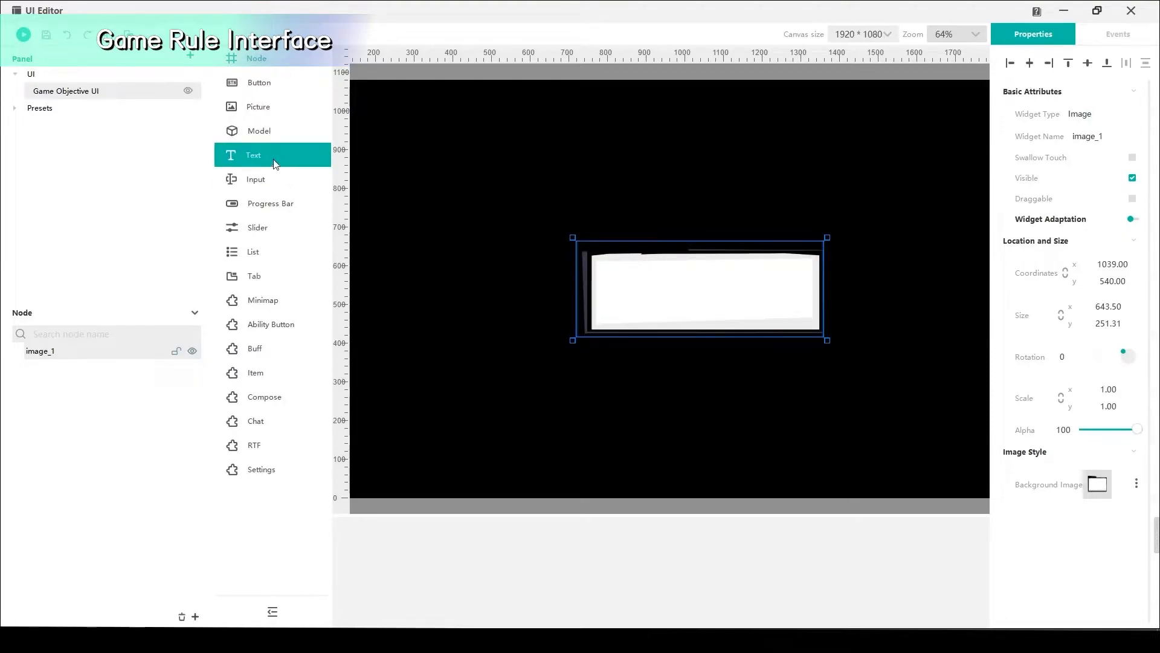
Add a black text label reading 'Defeat ten enemies.' and select its font size.
click(253, 155)
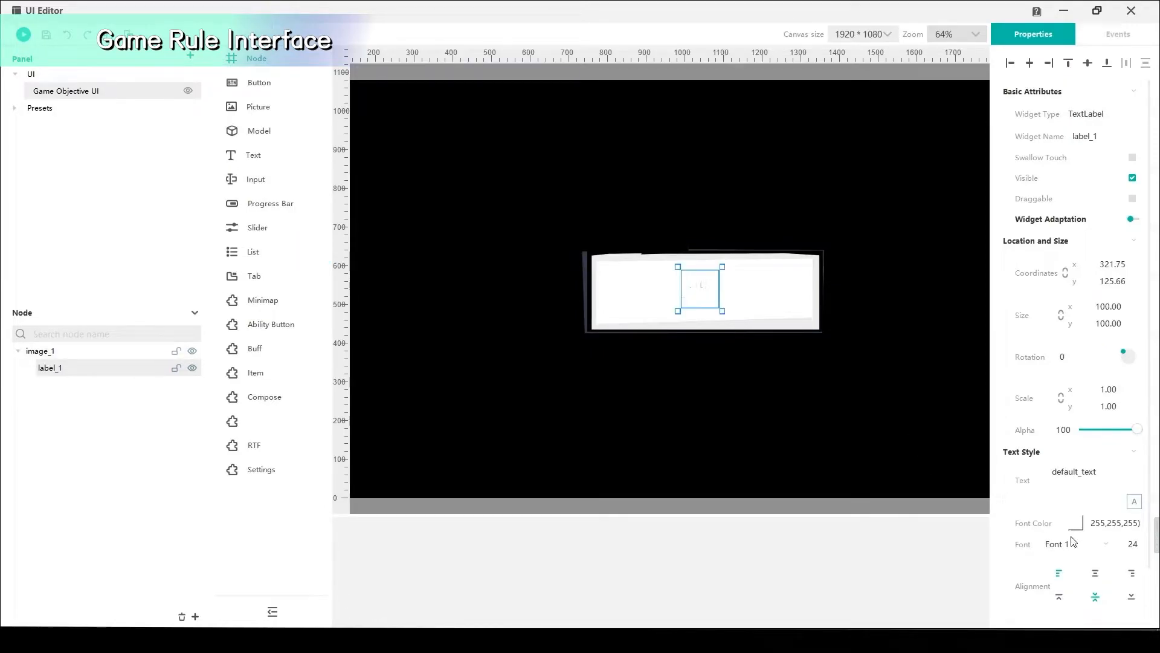
click(1084, 472)
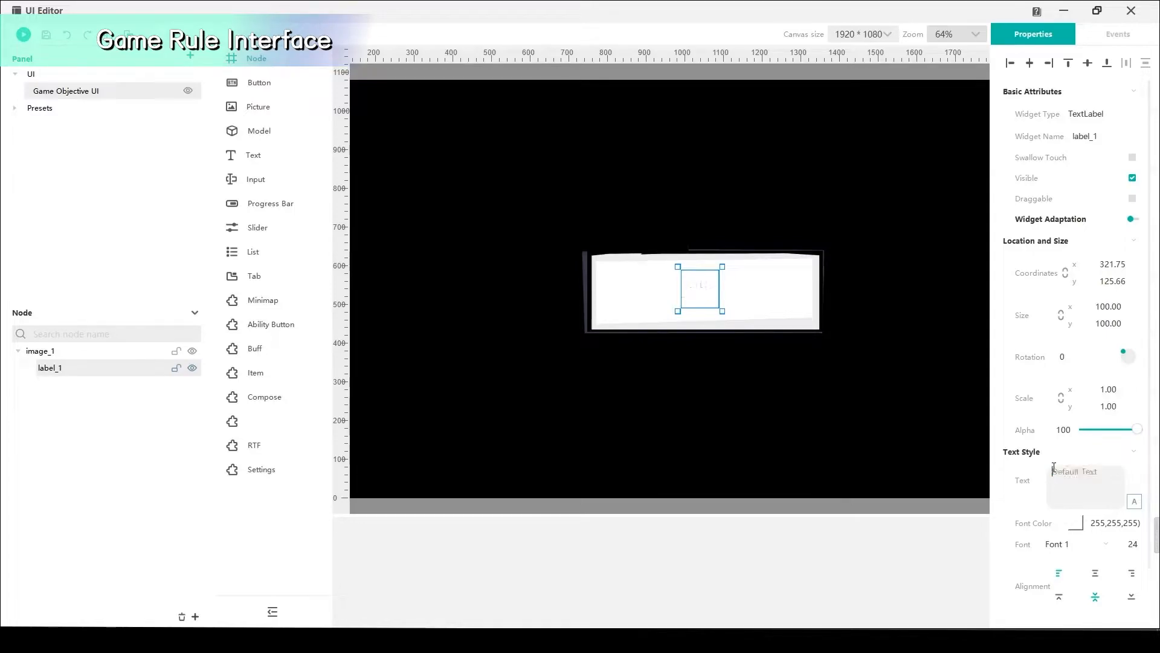
text(Defeat ten enemies.)
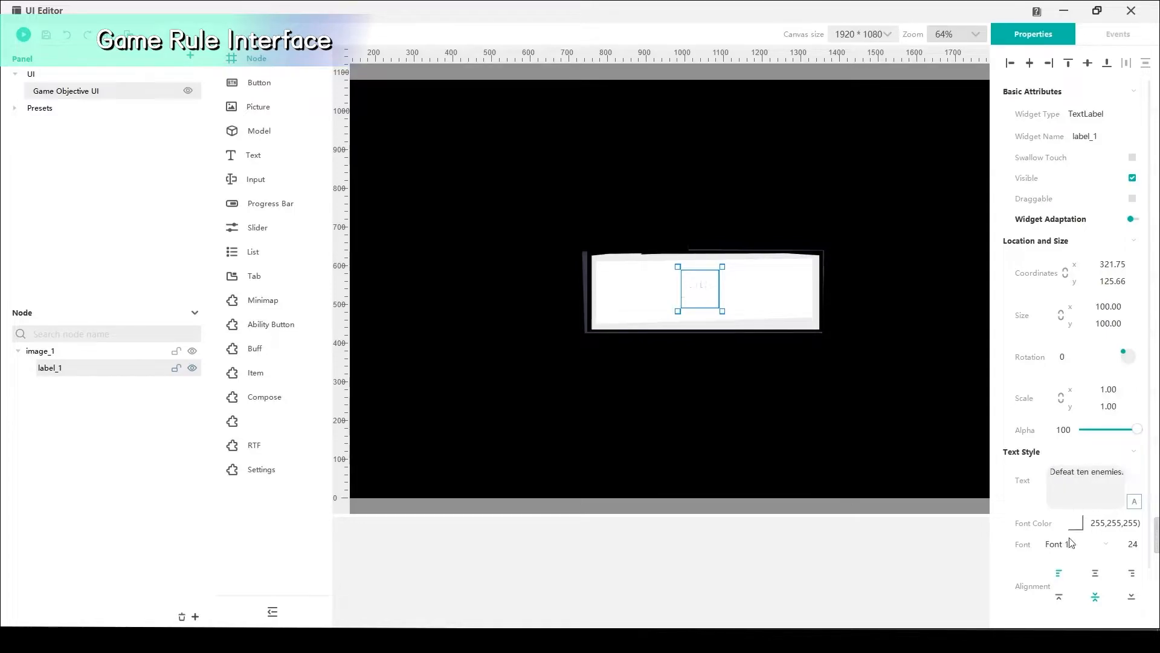
click(1082, 524)
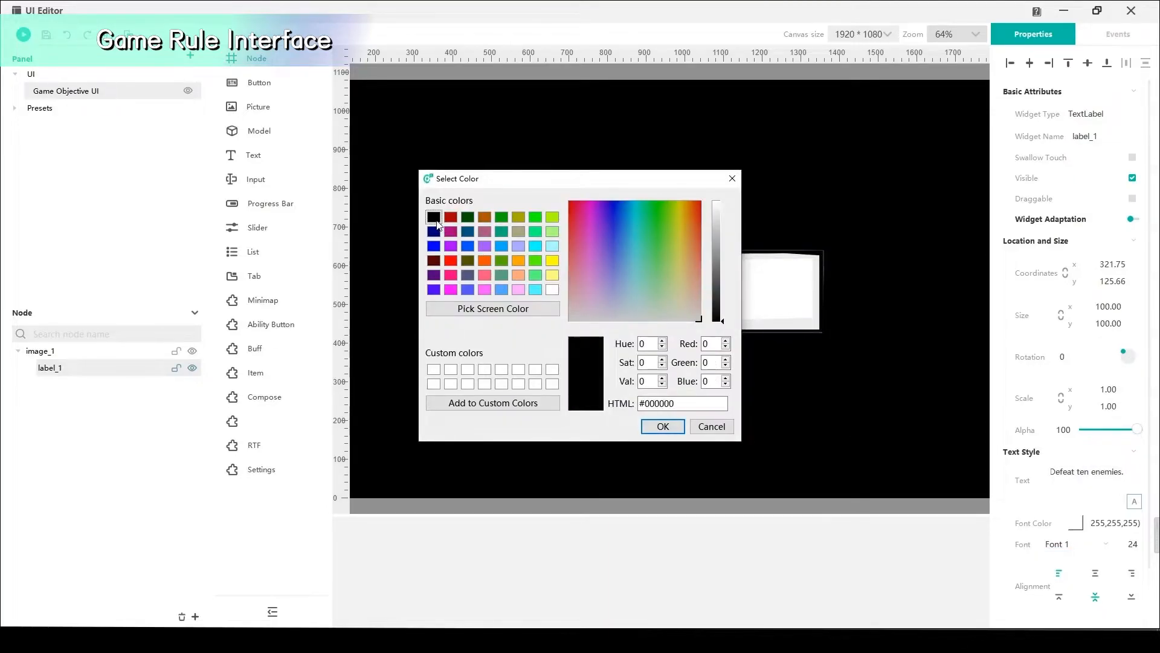
click(661, 426)
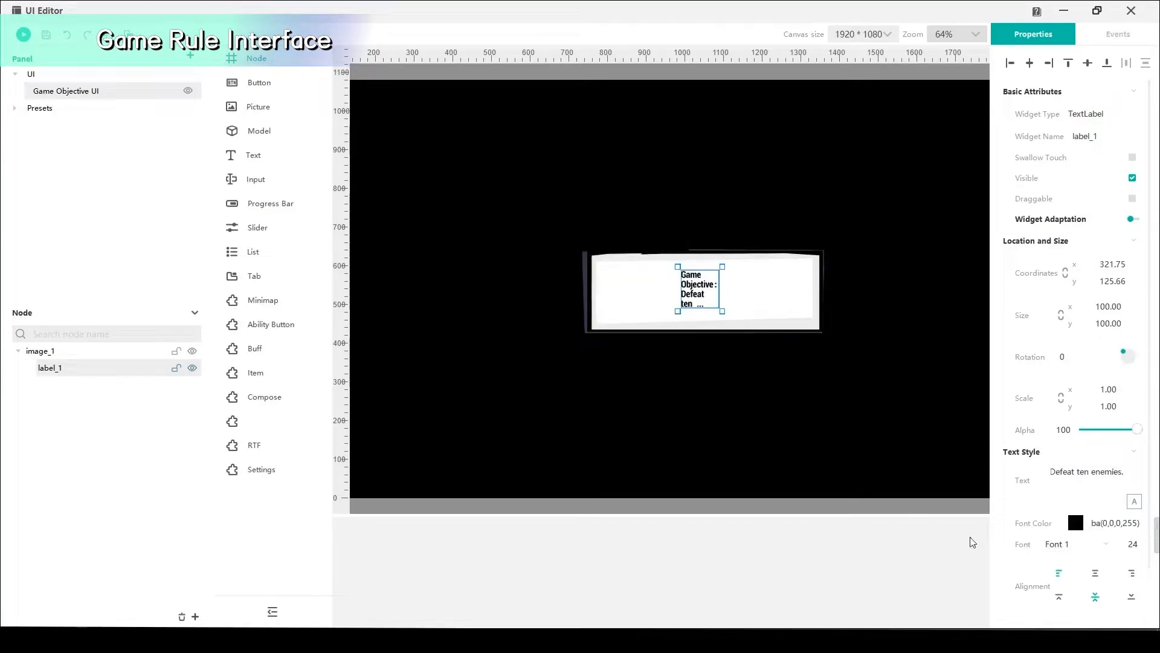
triple_click(1133, 544)
text(30)
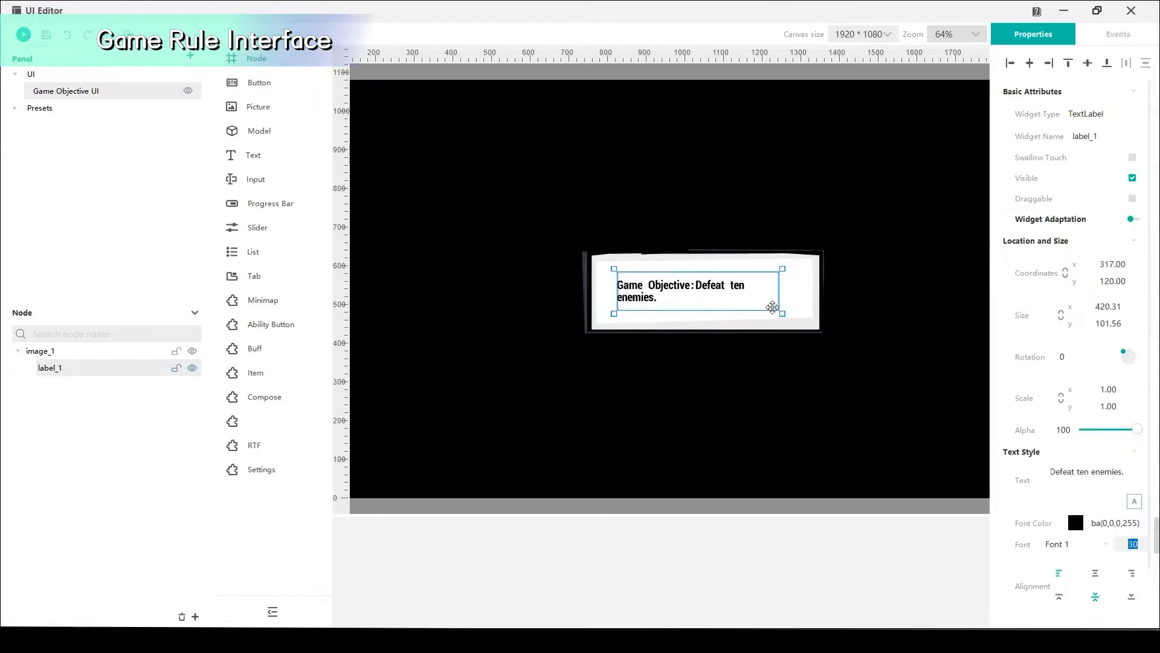
mouse_move(777, 284)
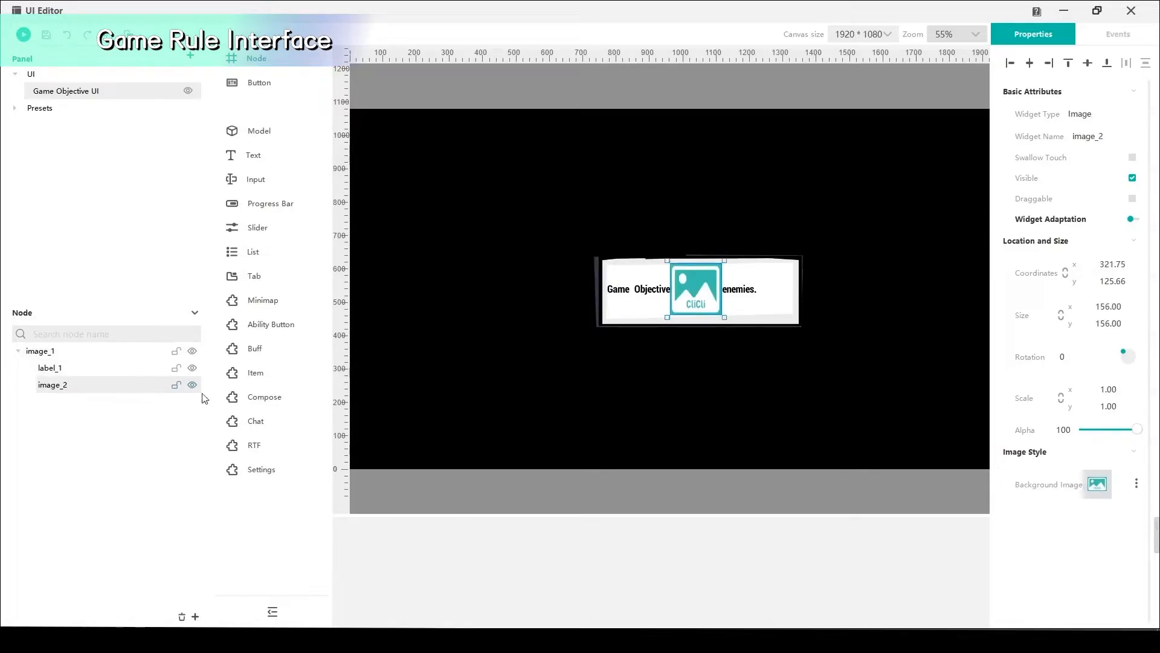
Set the second image to the goggled cartoon avatar Icon0149 from Avatars.
click(1097, 484)
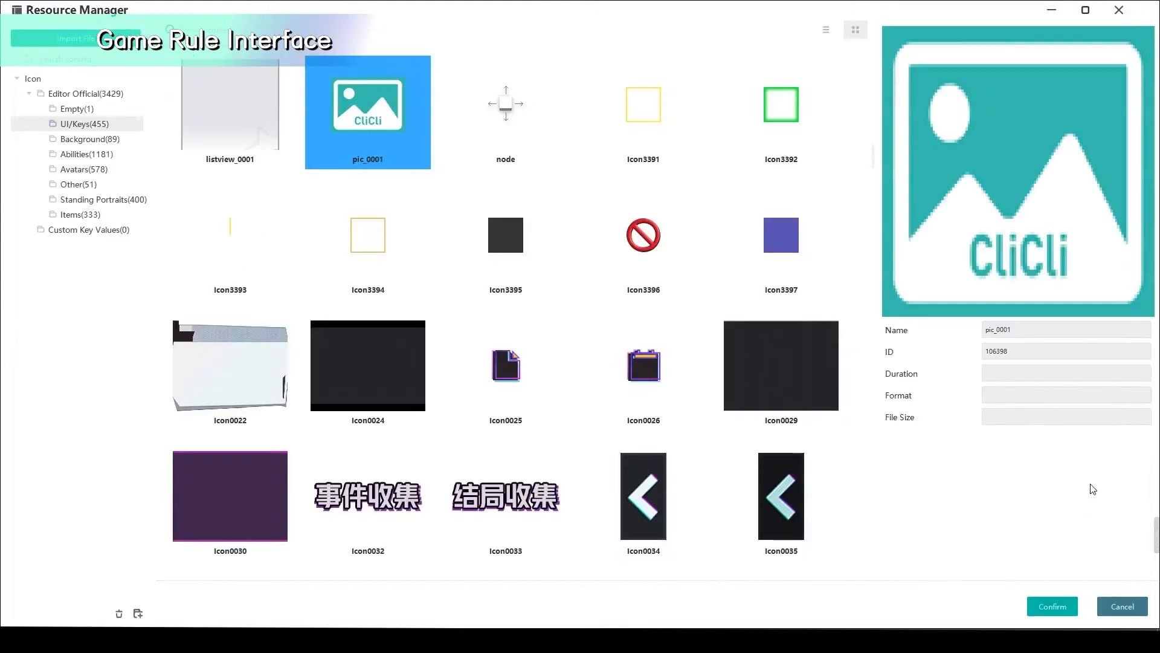
click(75, 169)
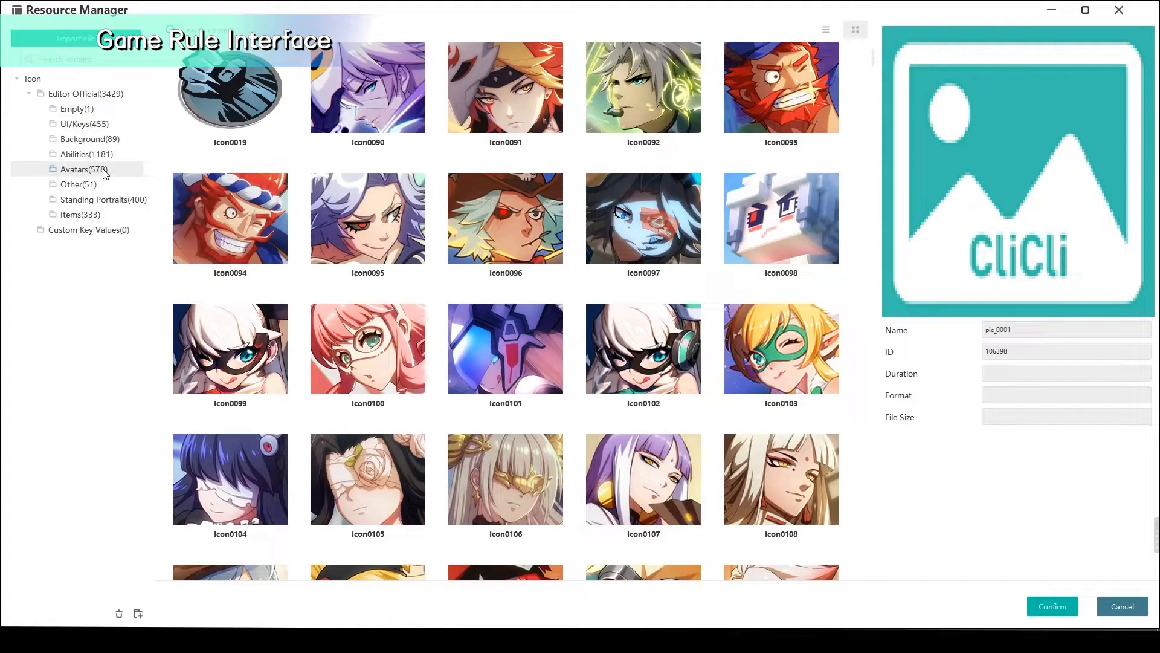
scroll(down, 3)
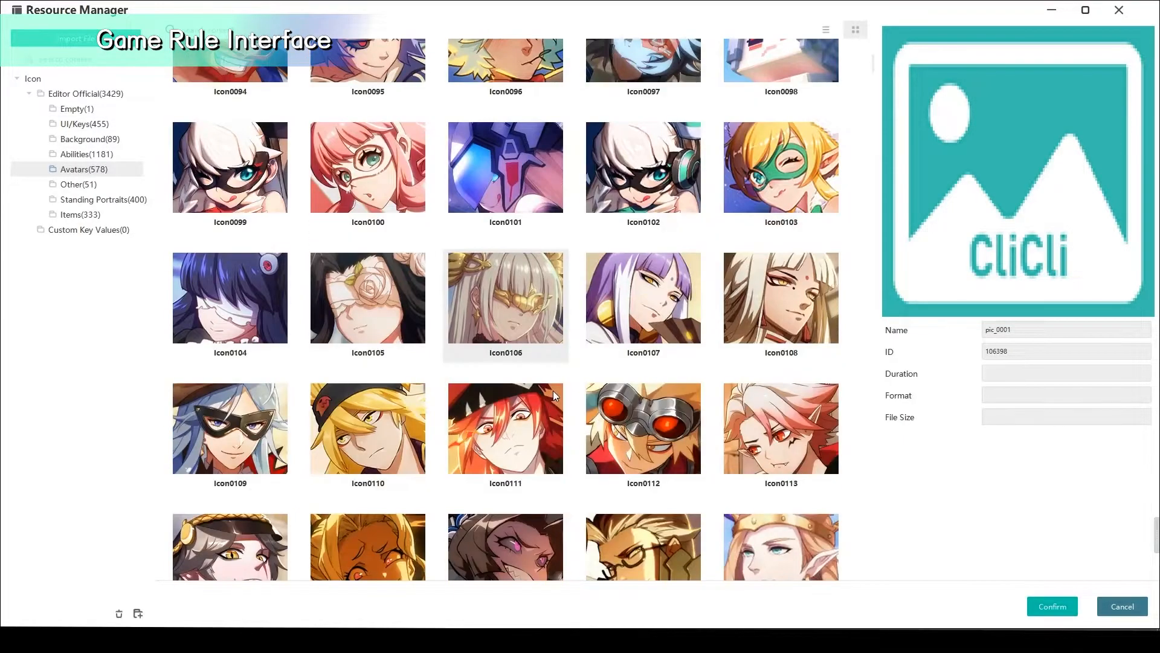
scroll(down, 3)
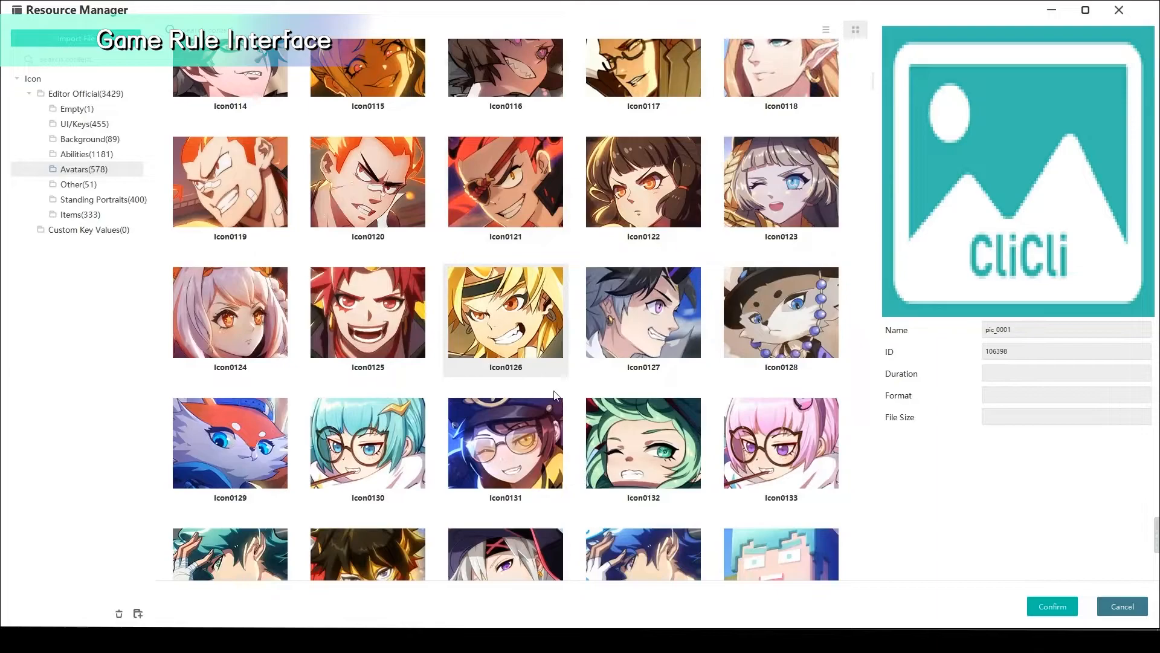
scroll(down, 3)
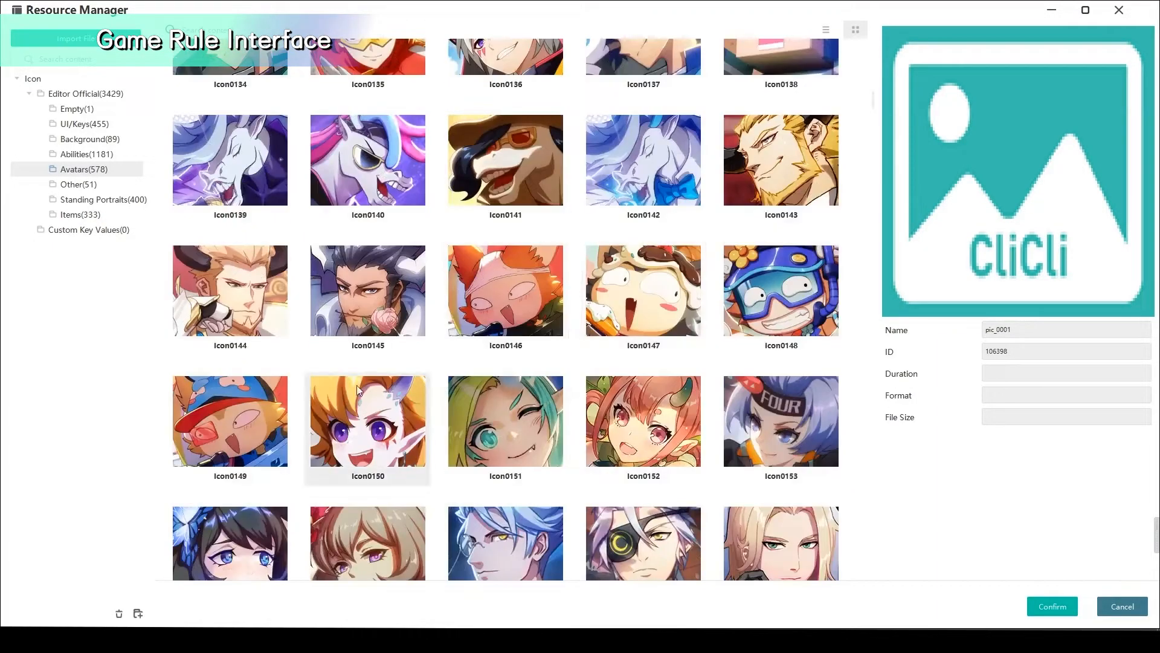
click(229, 421)
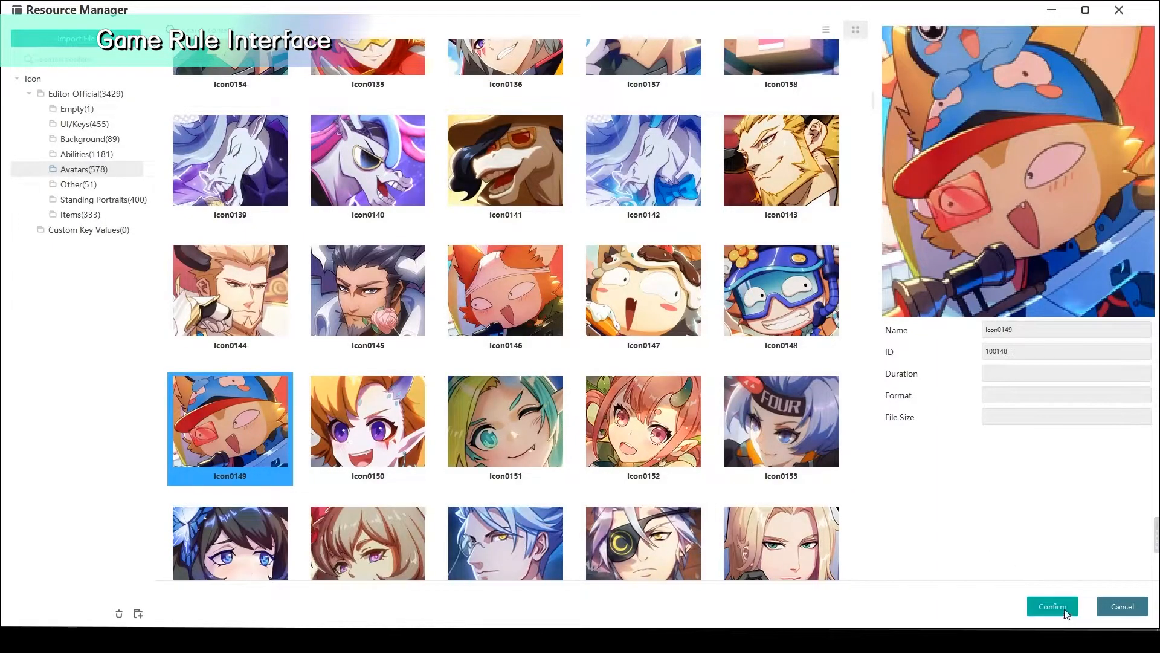
click(1051, 606)
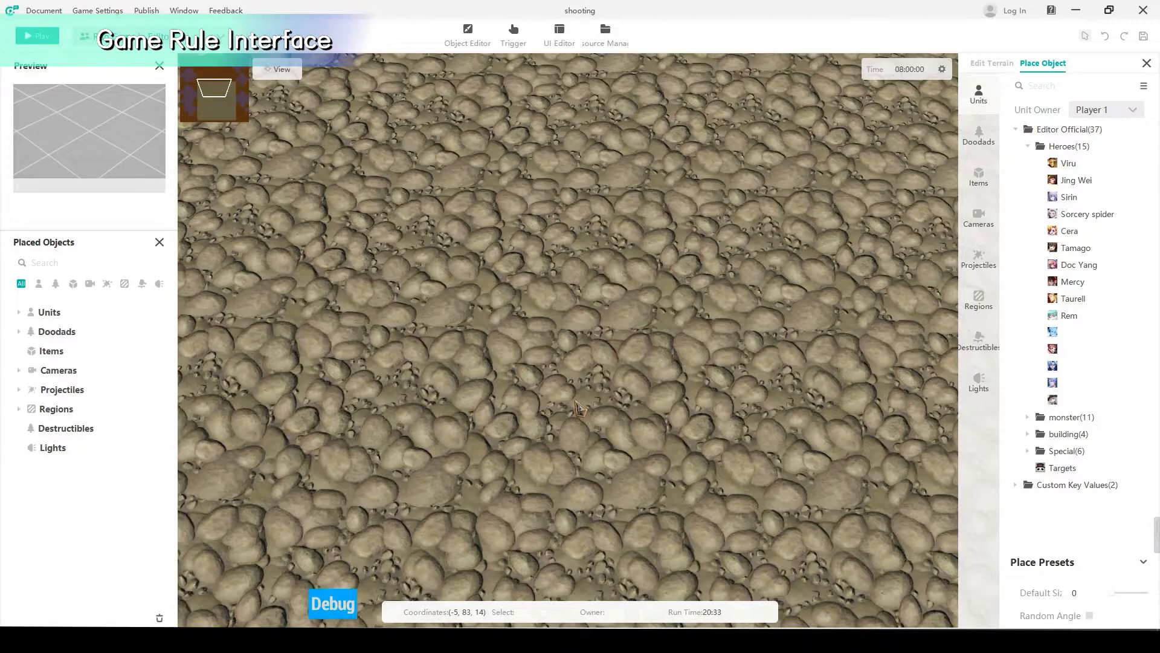
Open the trigger editor, create a new trigger, and reopen the editor.
click(513, 33)
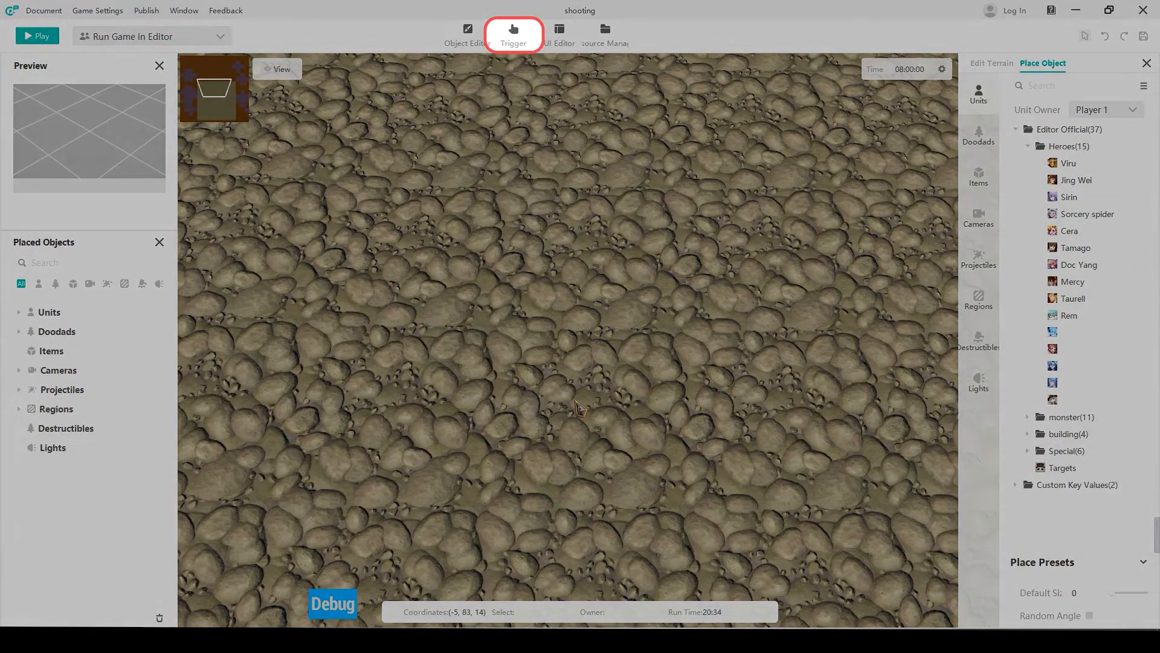
mouse_move(513, 33)
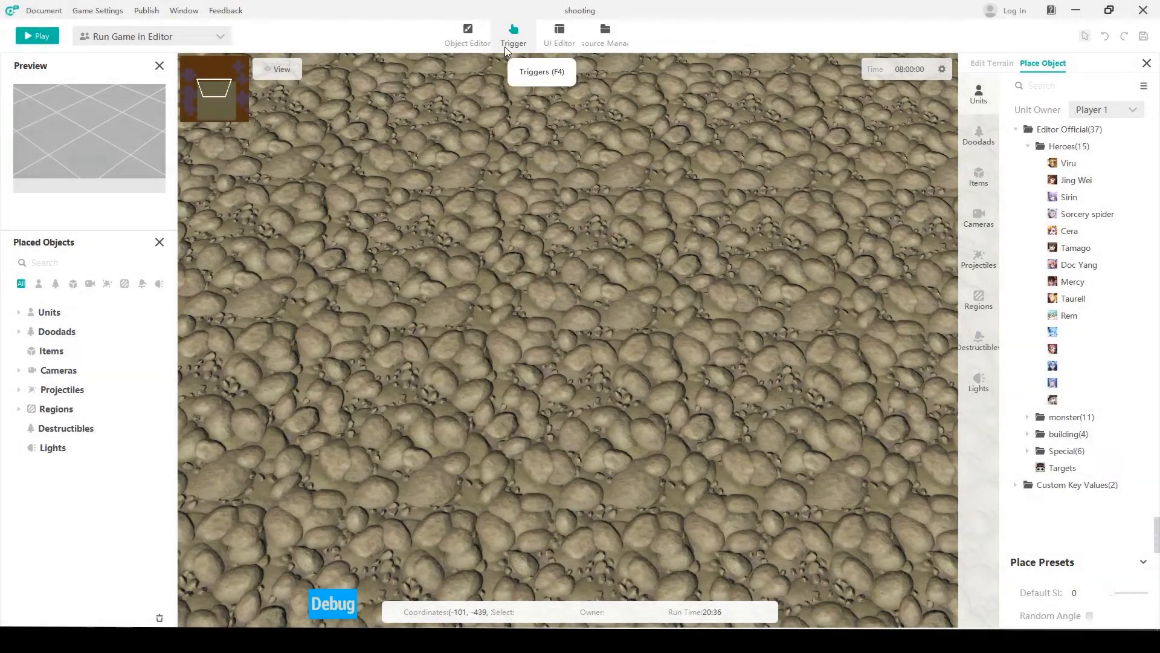
click(513, 33)
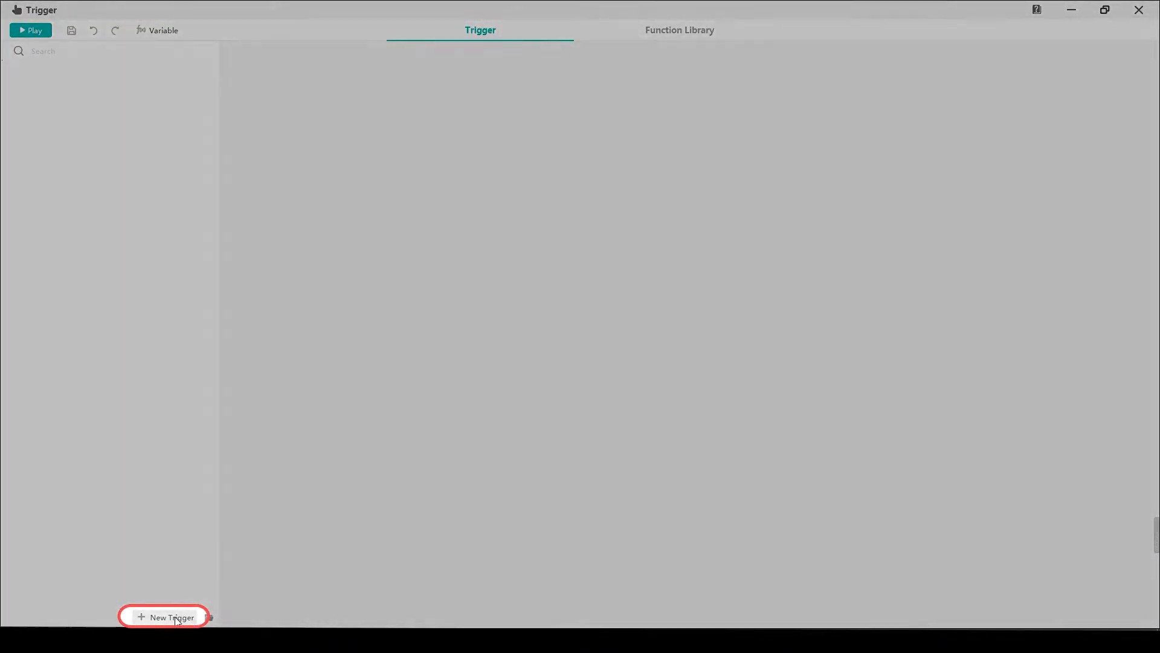
click(163, 617)
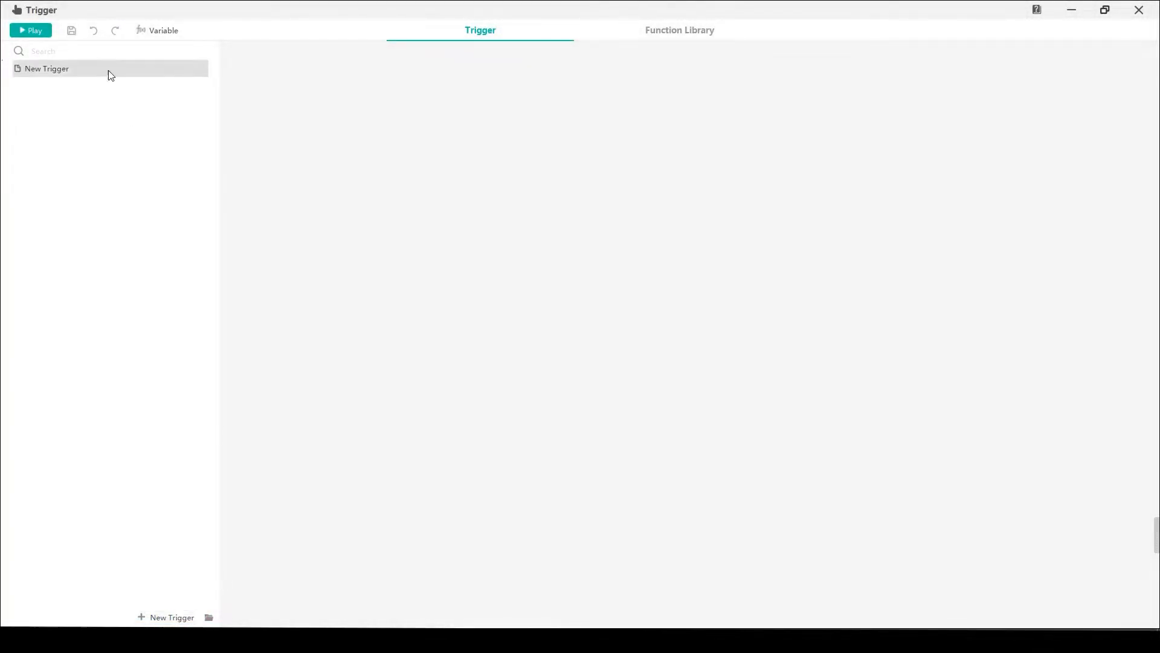
click(47, 69)
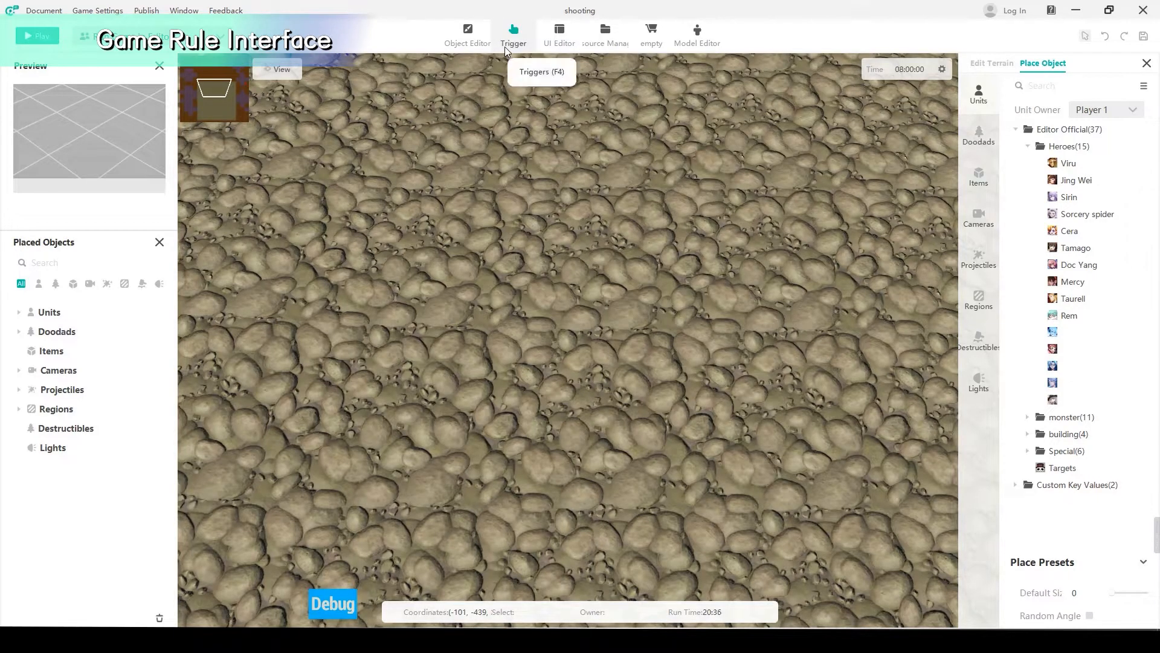
click(513, 31)
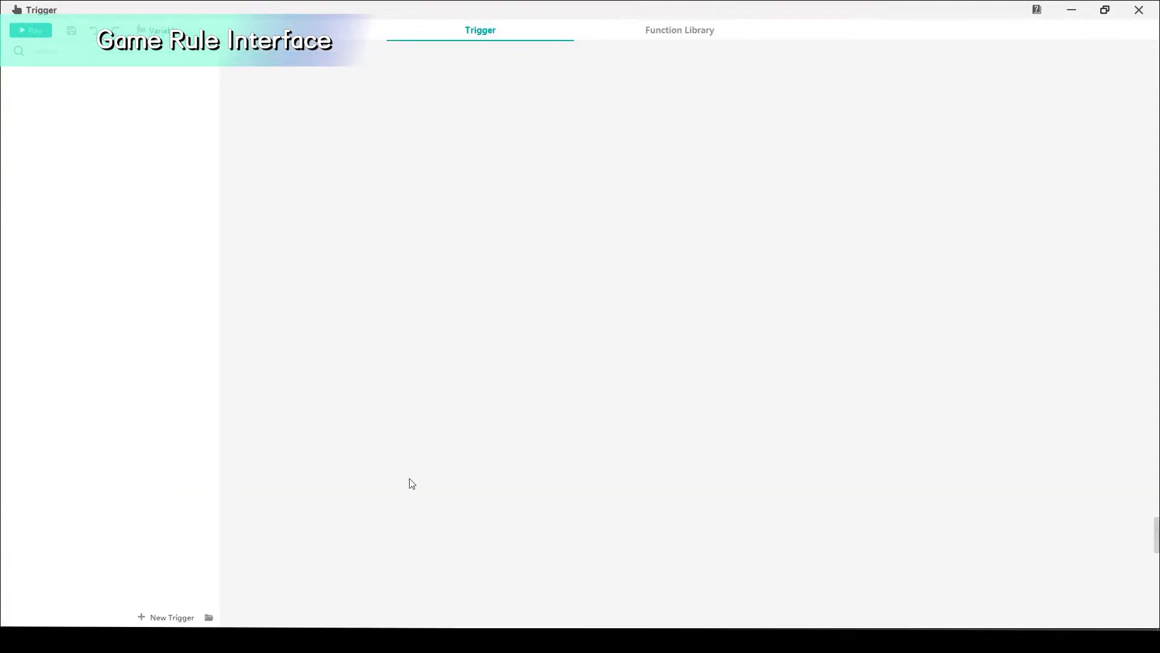
mouse_move(171, 617)
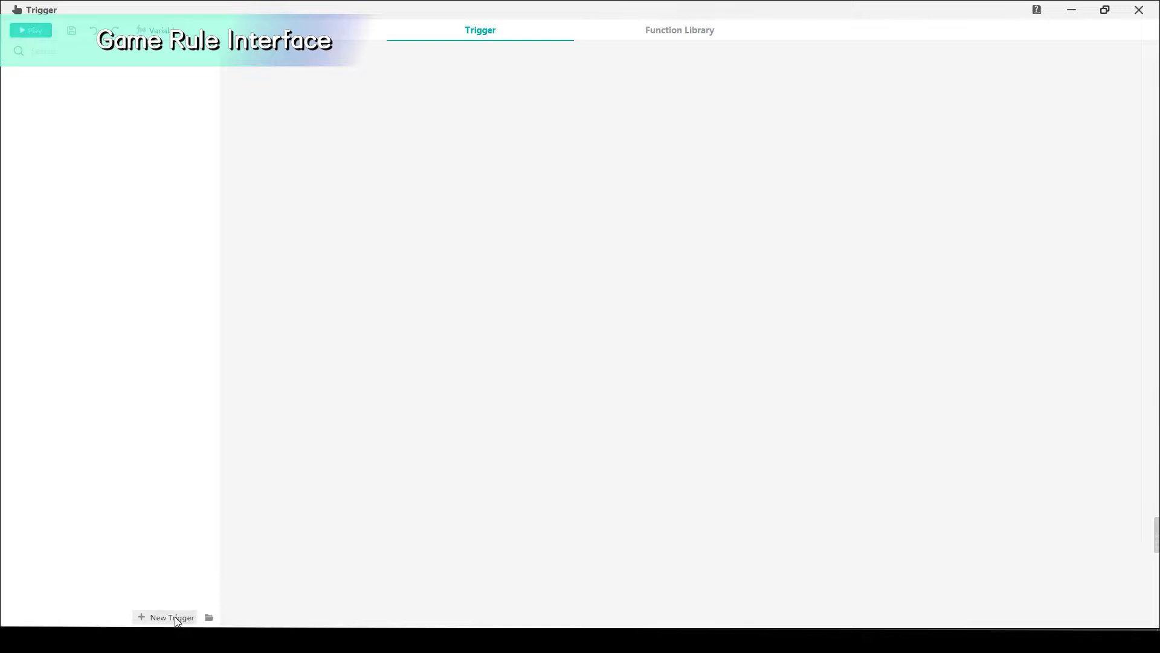
Create a trigger named 'Game initialization' with the Game Initialization event.
click(171, 617)
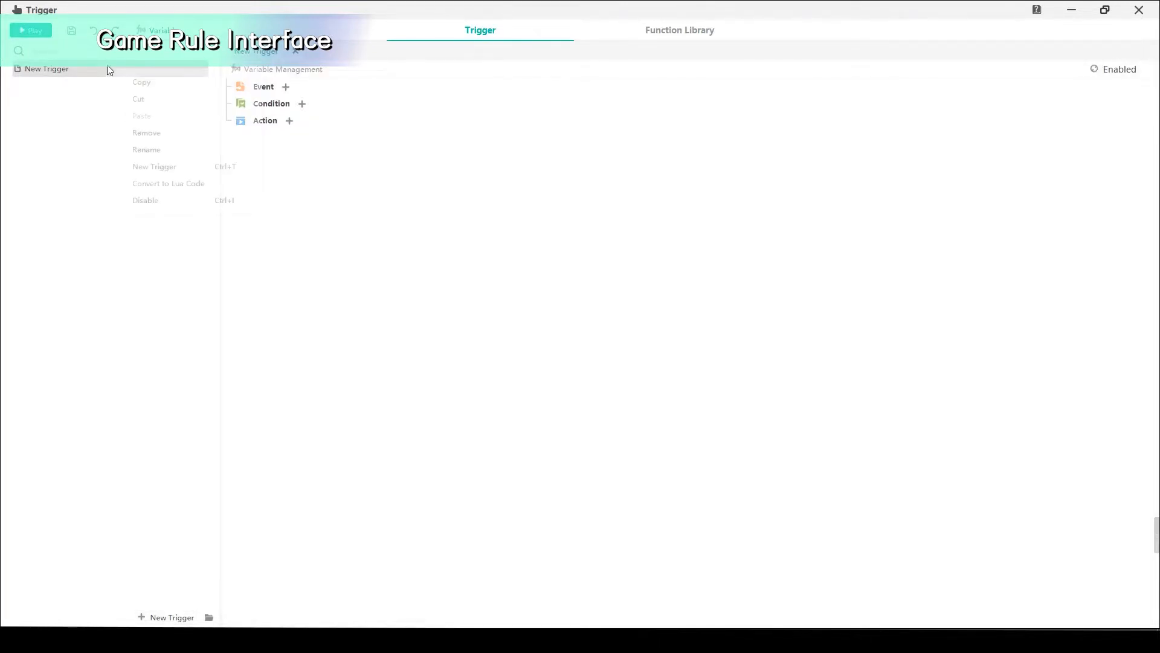
click(146, 149)
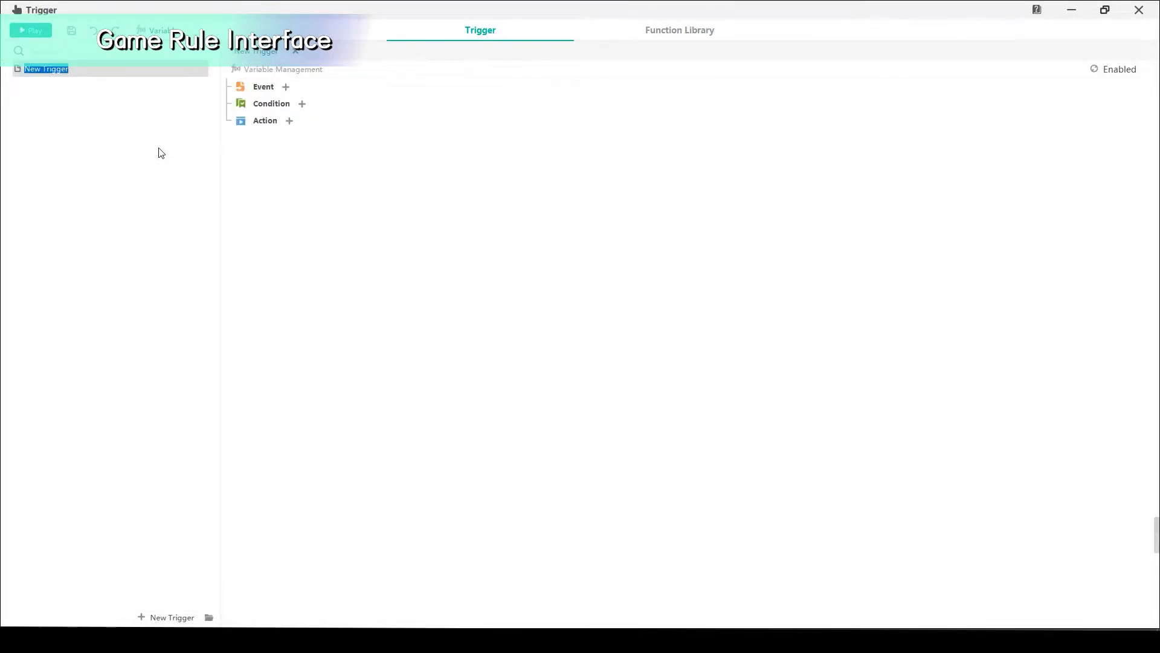
right_click(46, 69)
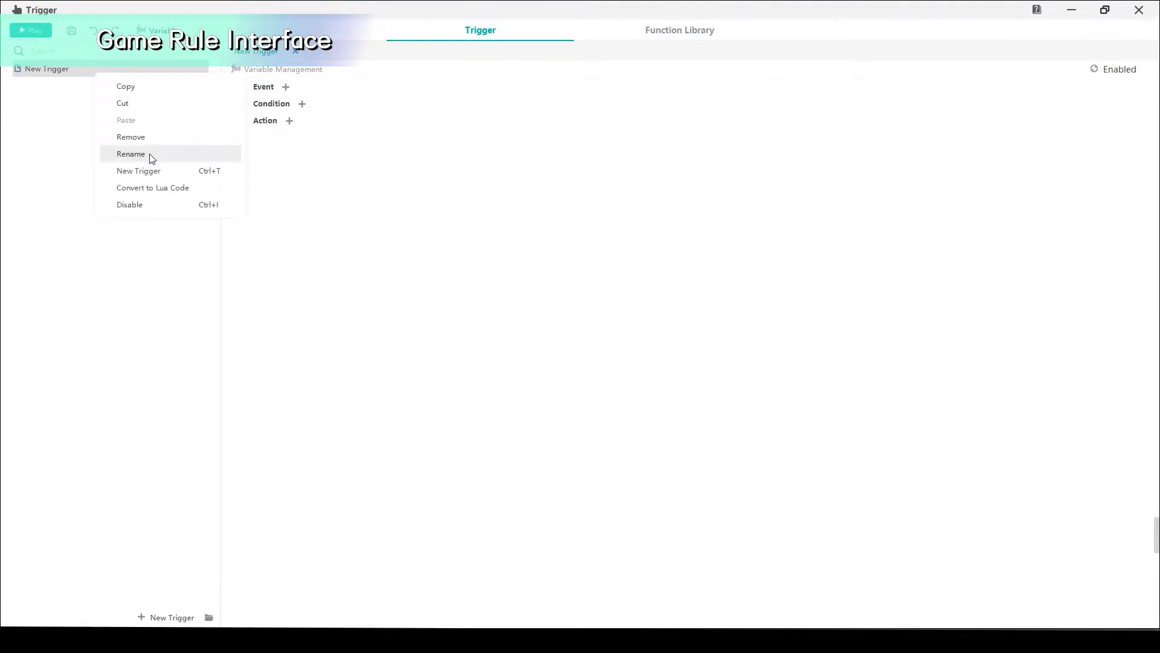
click(132, 154)
text(Game initialization)
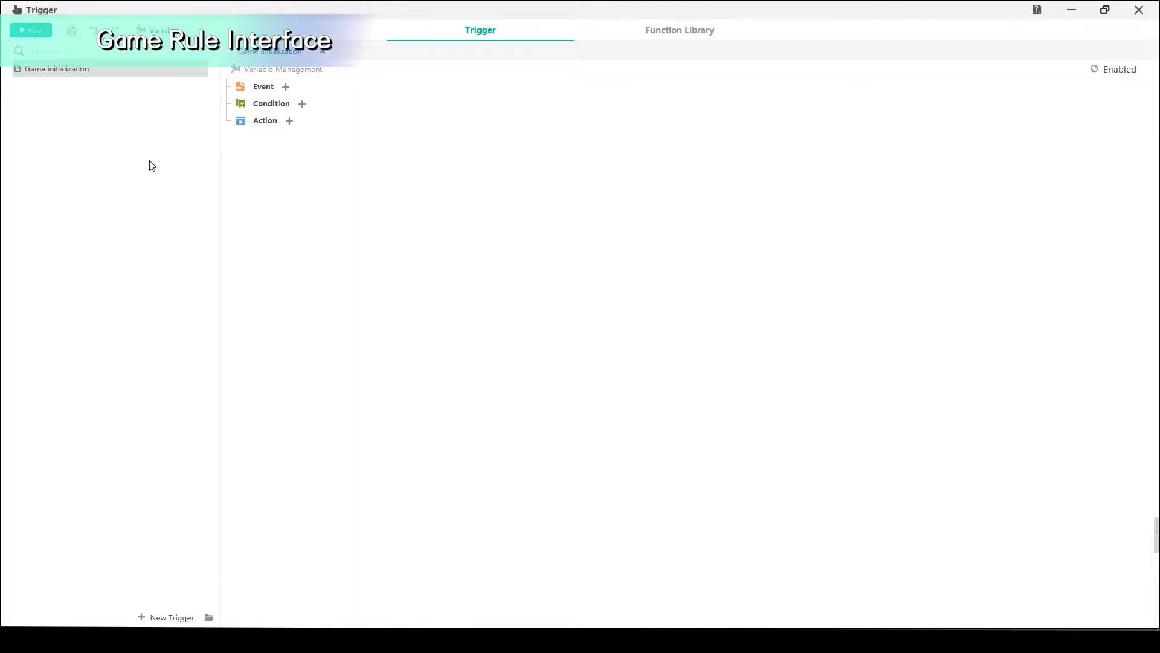
click(284, 86)
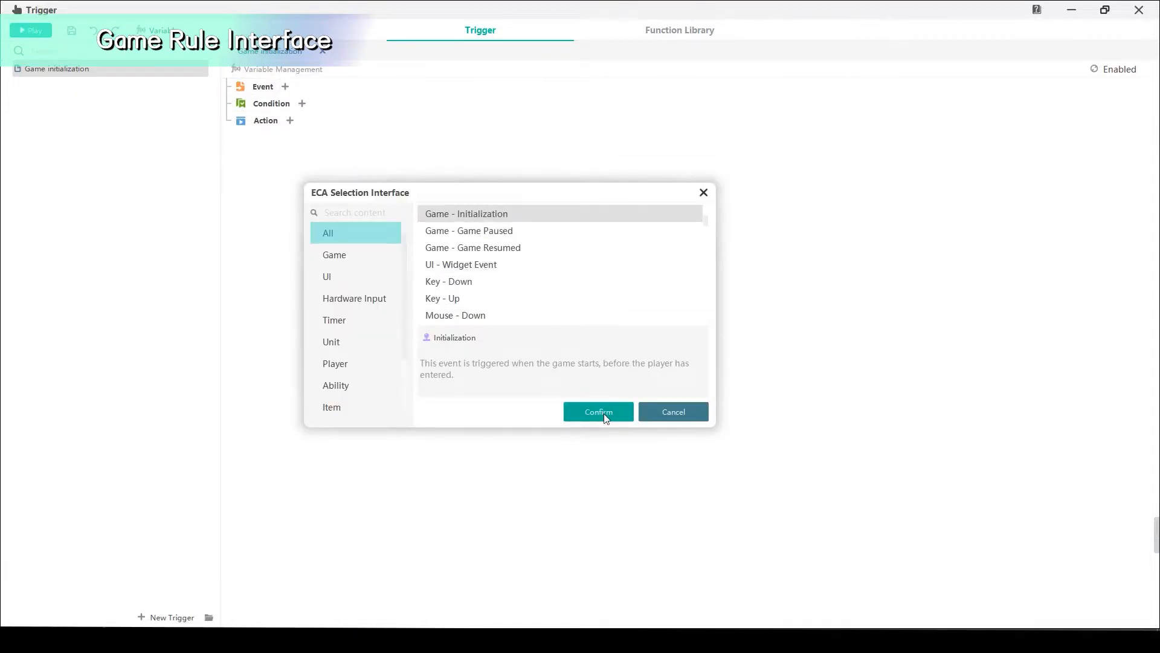
click(597, 412)
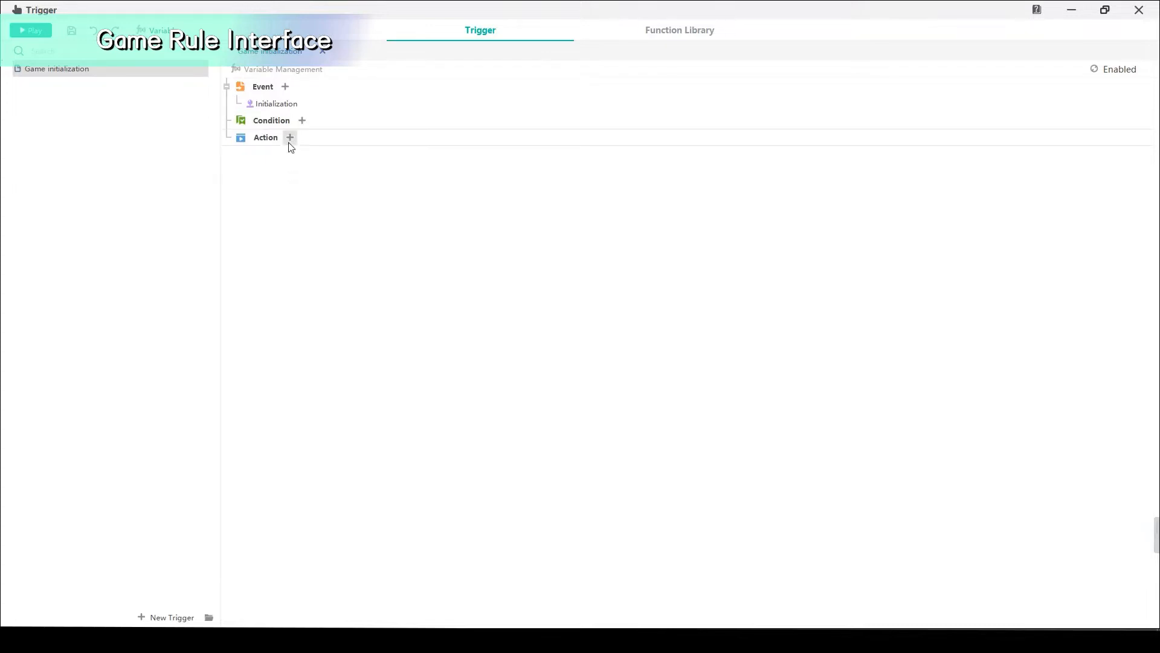
Add a timer action that waits 3 seconds before executing.
click(289, 138)
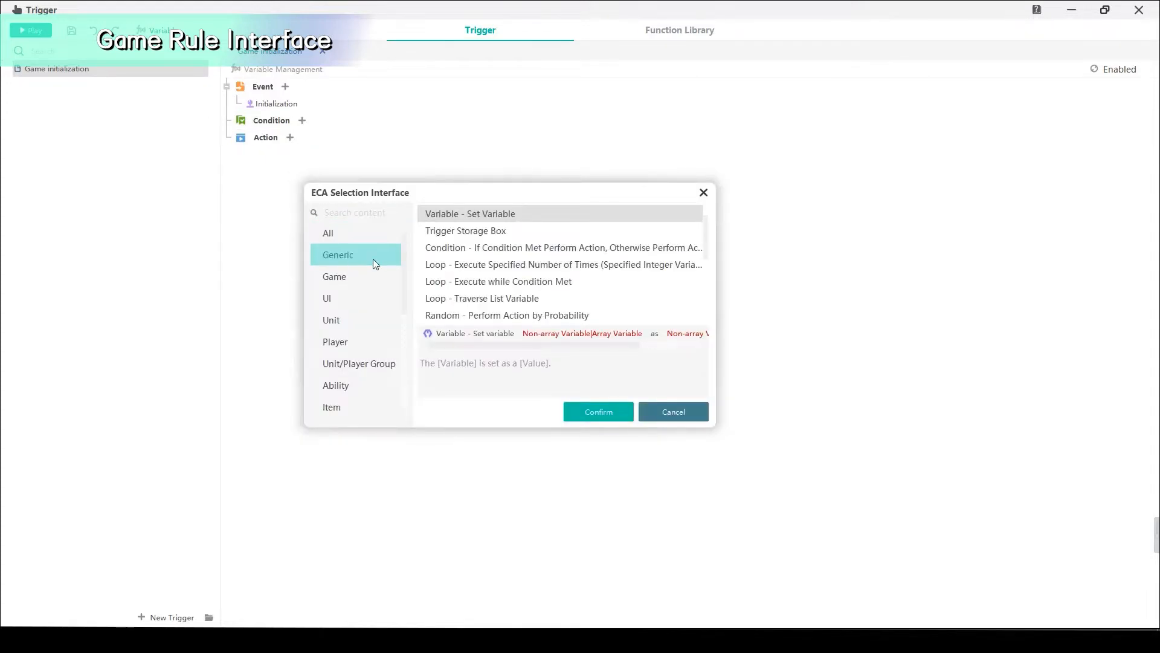
scroll(down, 3)
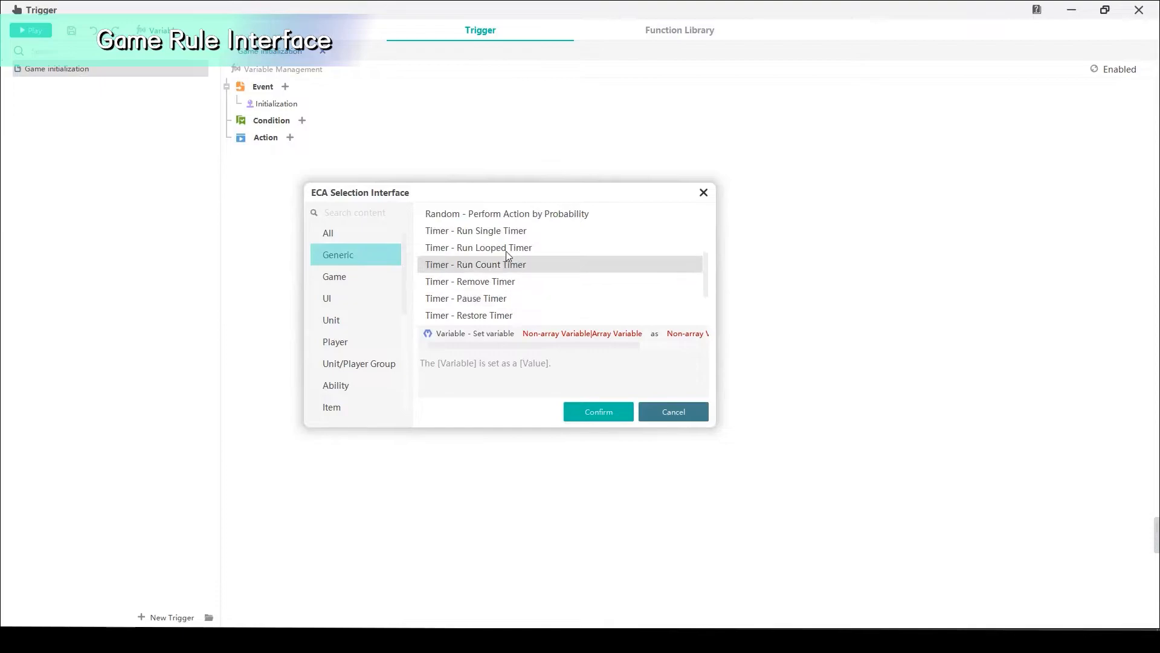
click(597, 412)
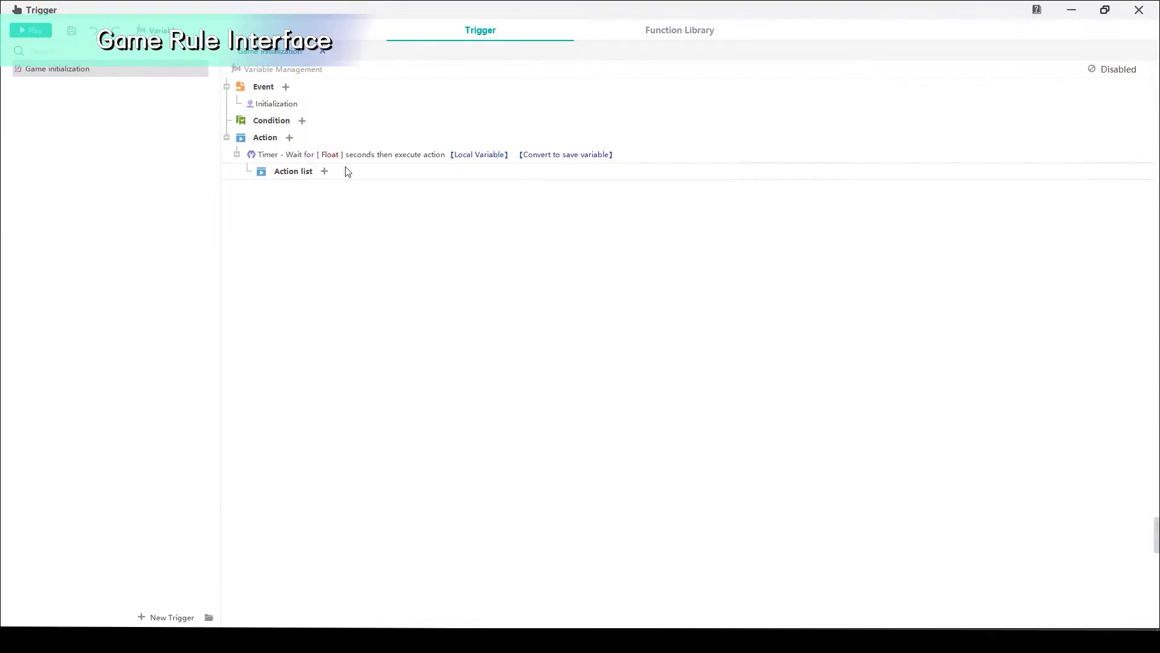
click(330, 154)
text(3)
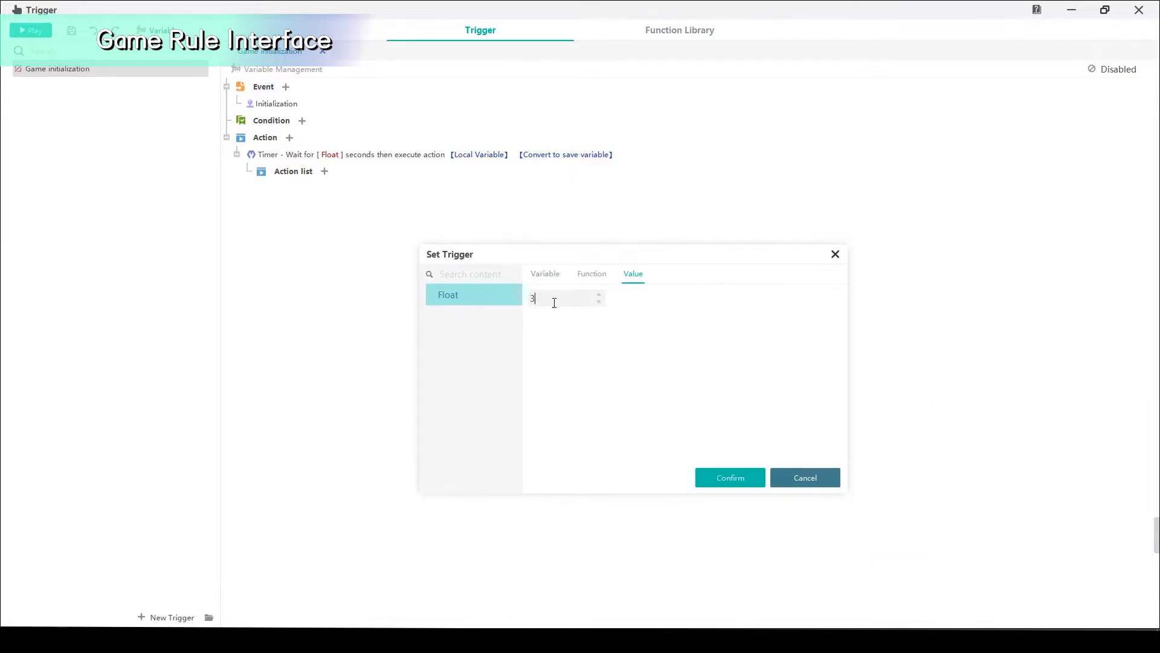
click(729, 477)
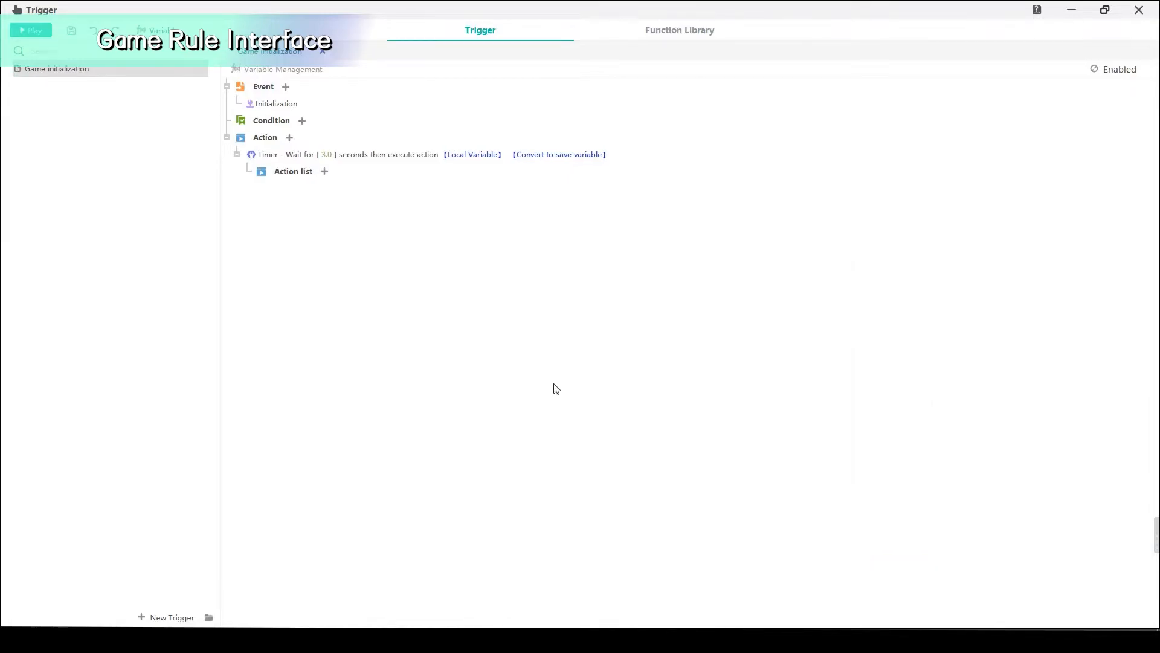
Inside the timer, hide the Game Objective UI widget for Player 1.
click(324, 171)
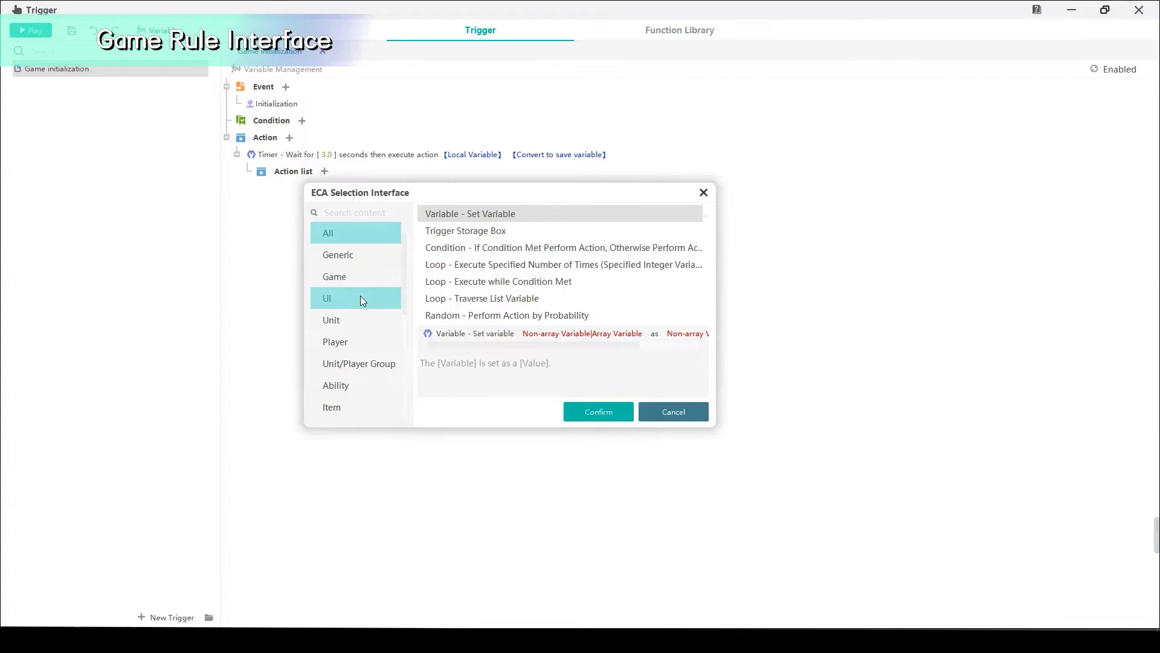
click(327, 298)
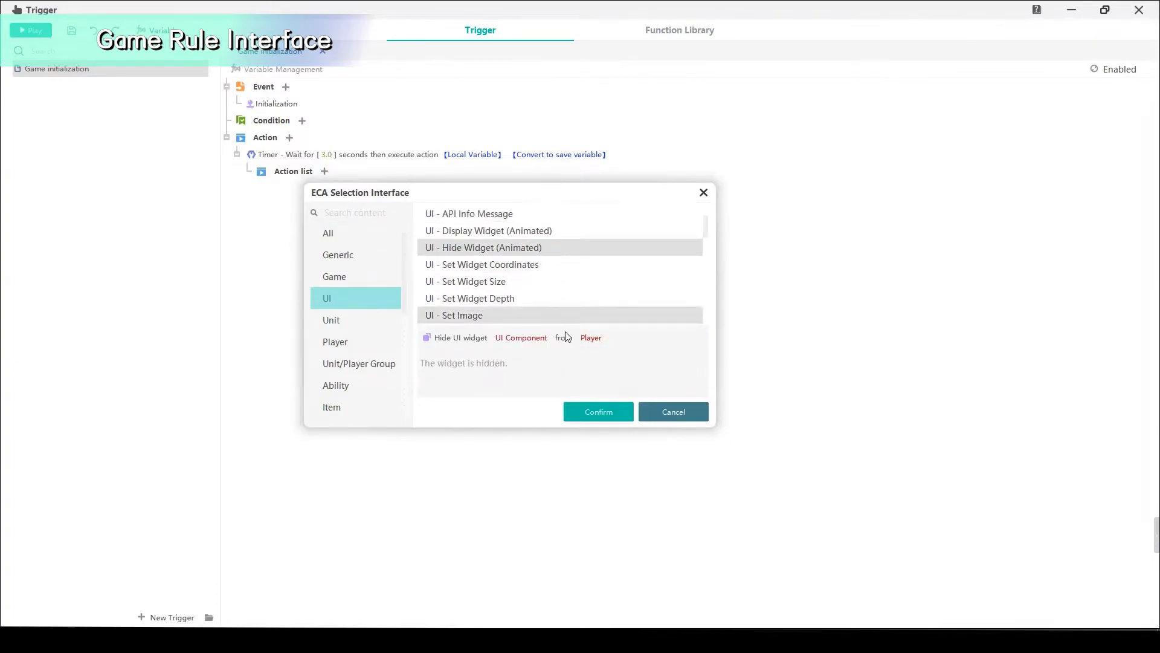
click(597, 411)
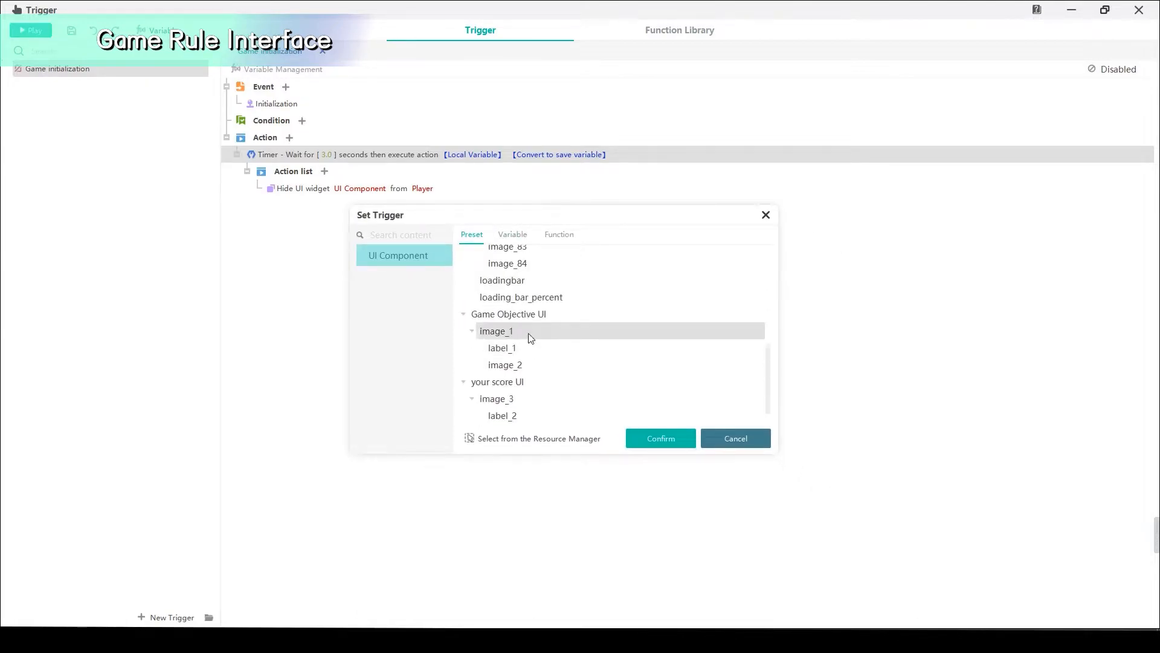
click(659, 438)
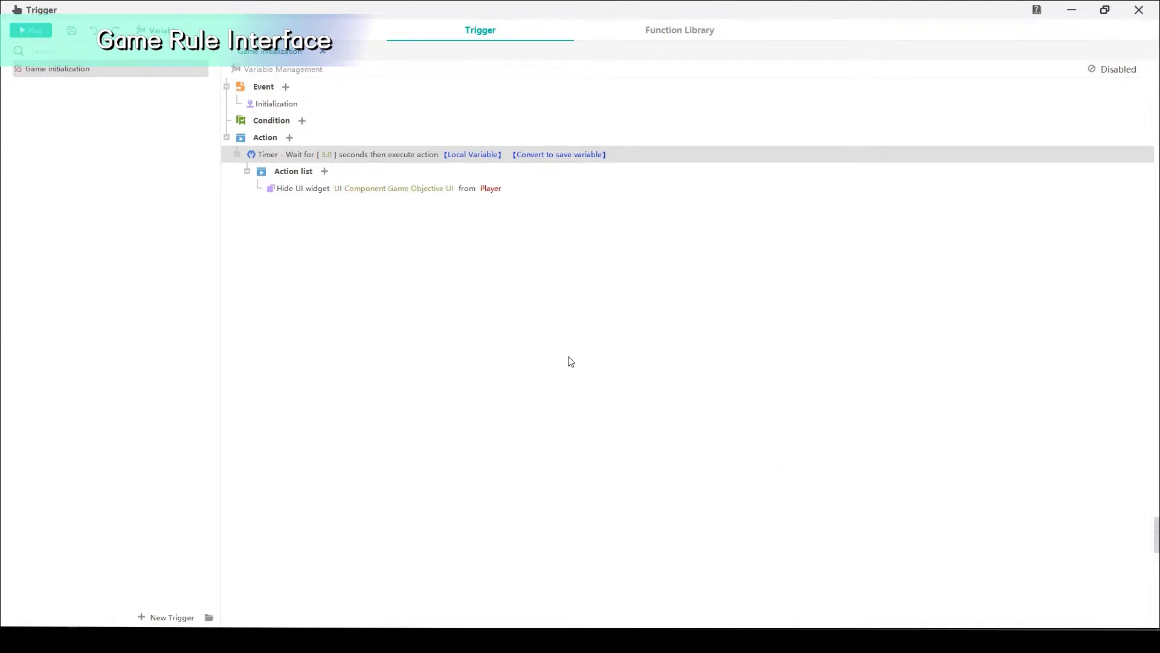
click(490, 188)
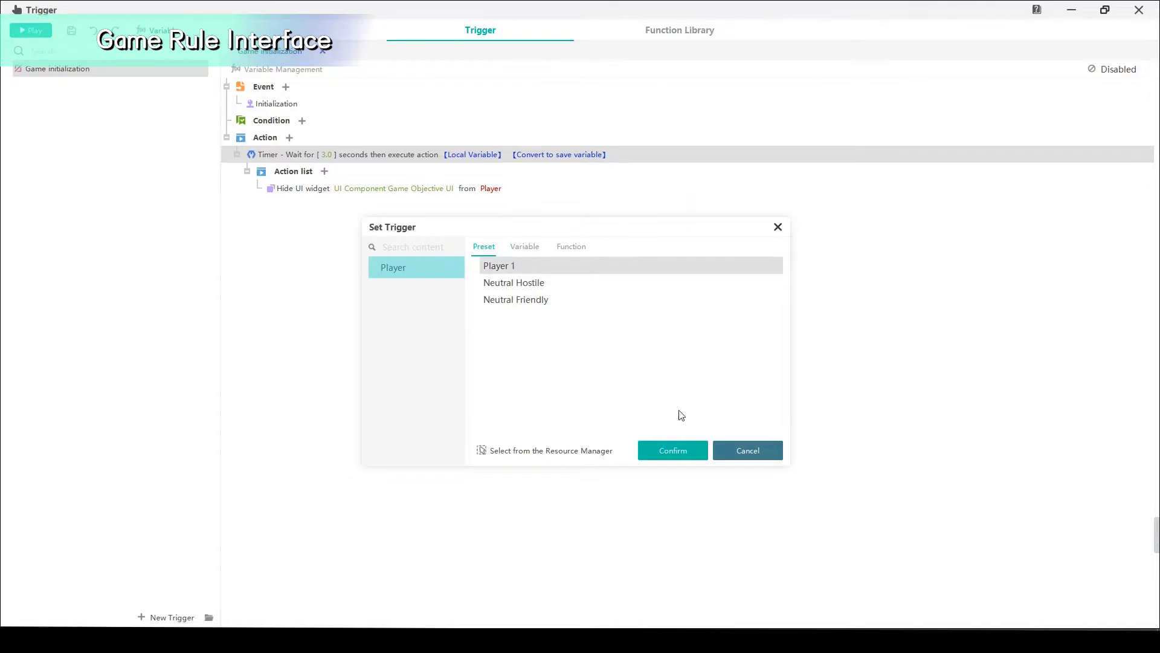
click(672, 450)
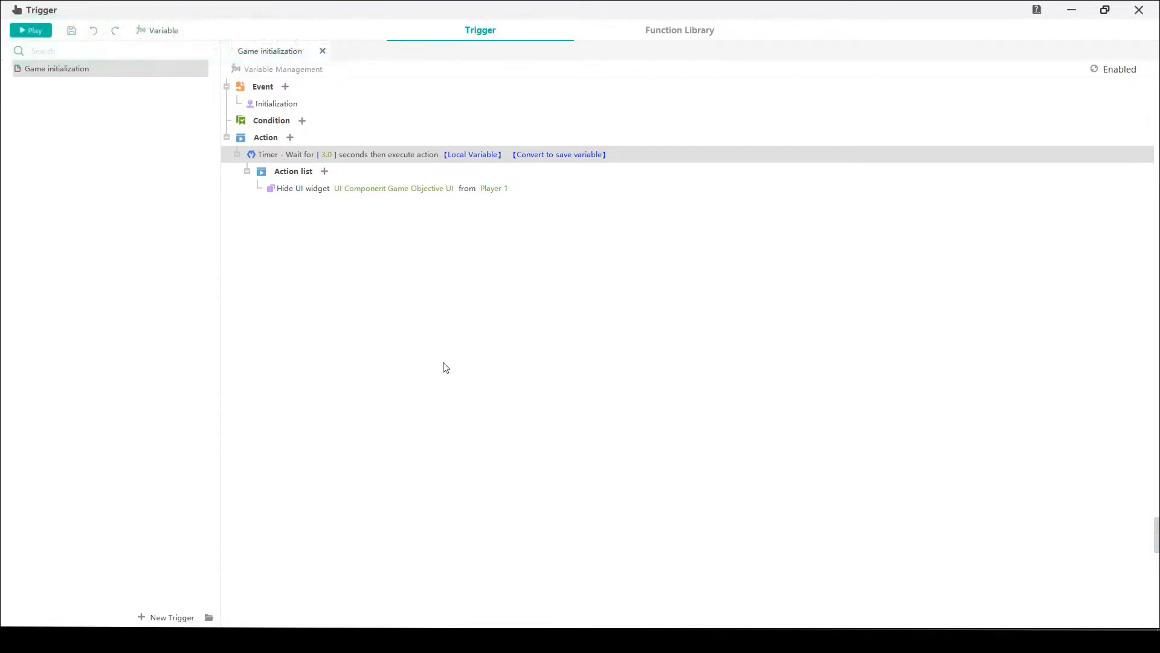
Stop the game test and return to the UI editor's Game Objective UI panel.
click(31, 30)
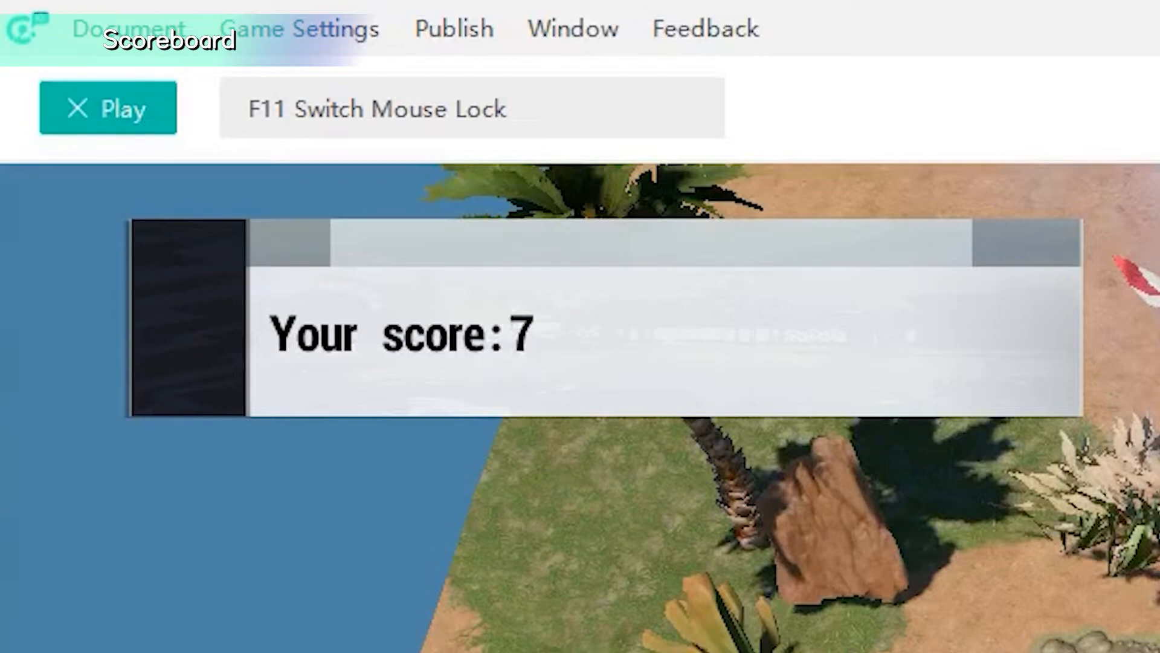
click(77, 109)
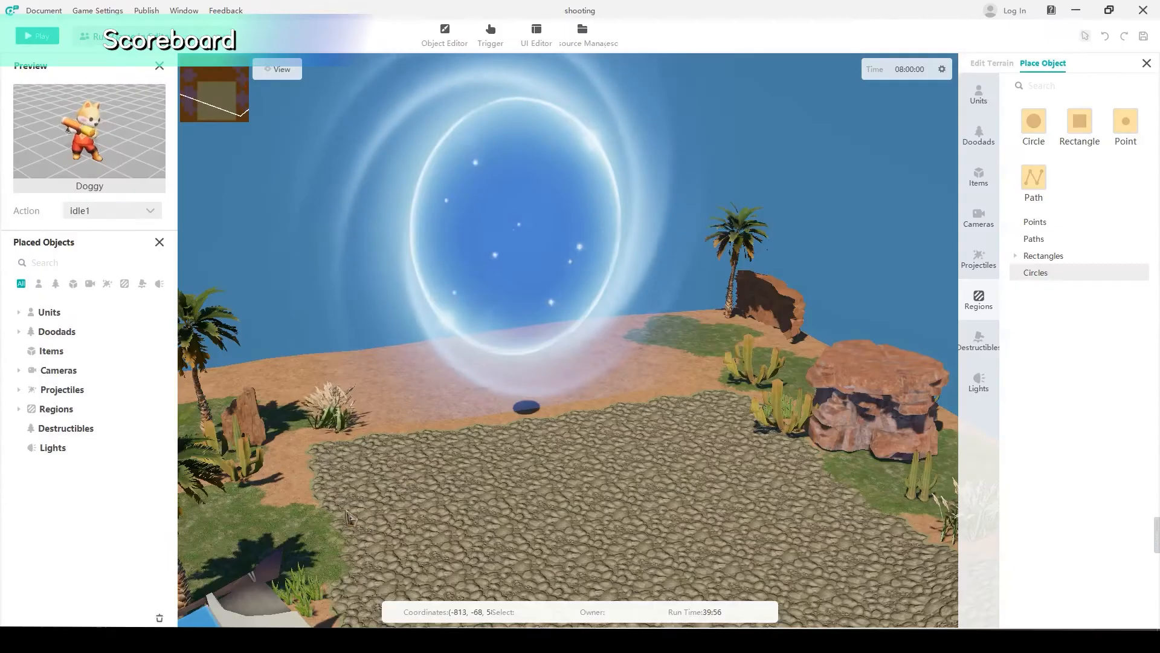
click(534, 30)
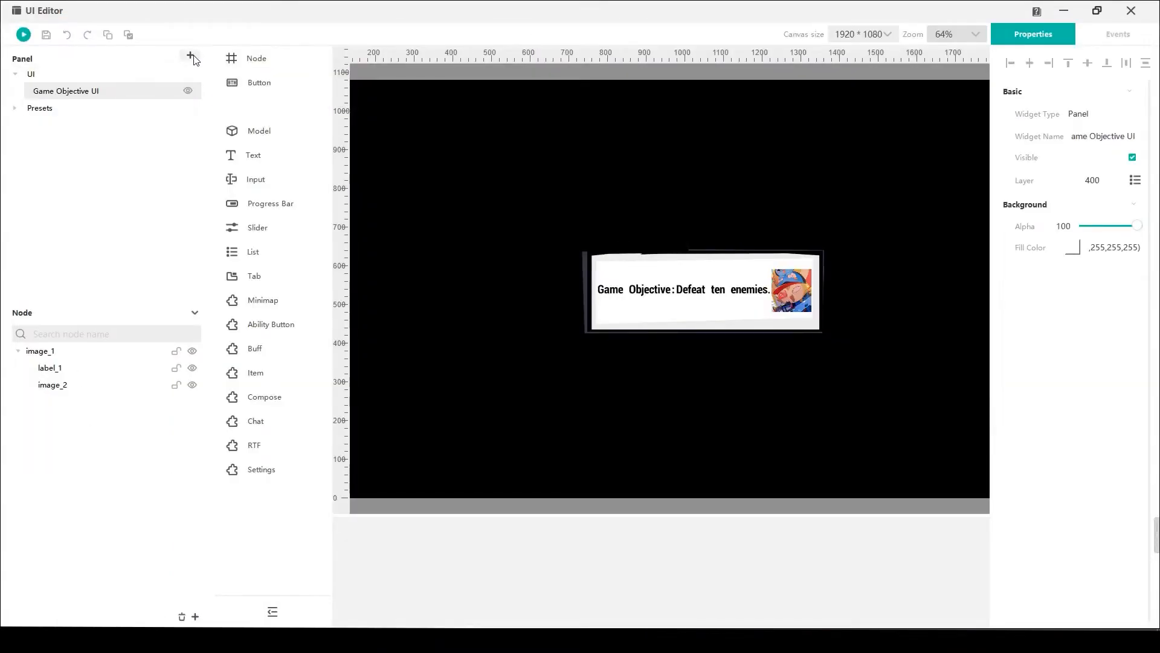
Add a new panel named 'your score UI' and place an image in it.
click(190, 55)
text(your score)
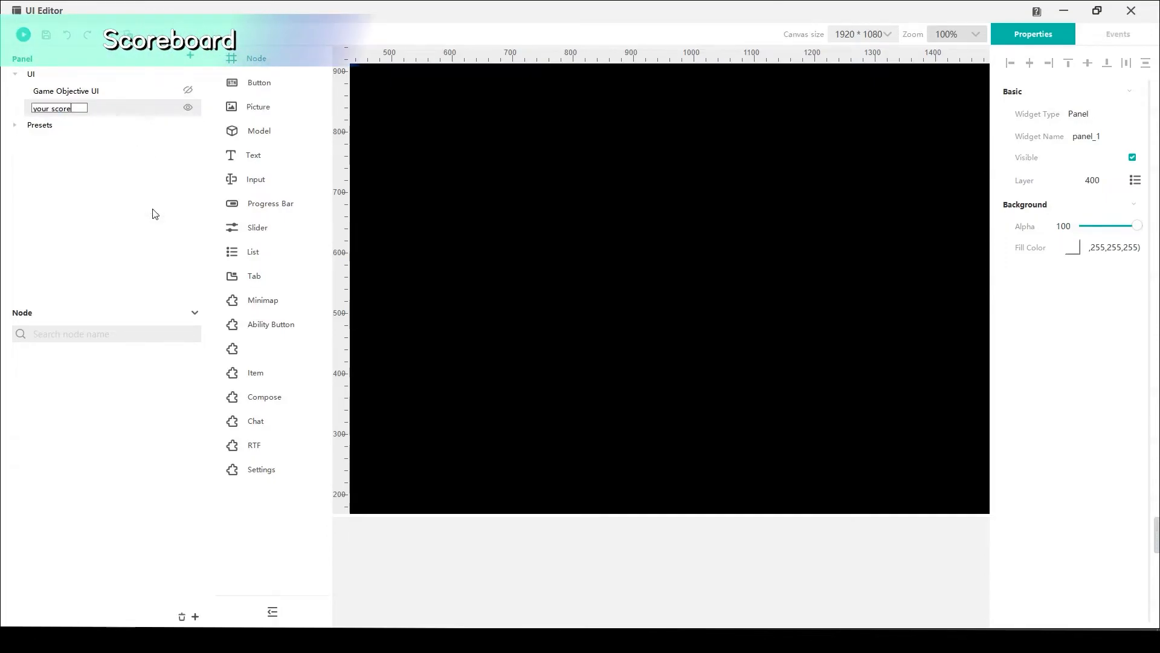
text(UI)
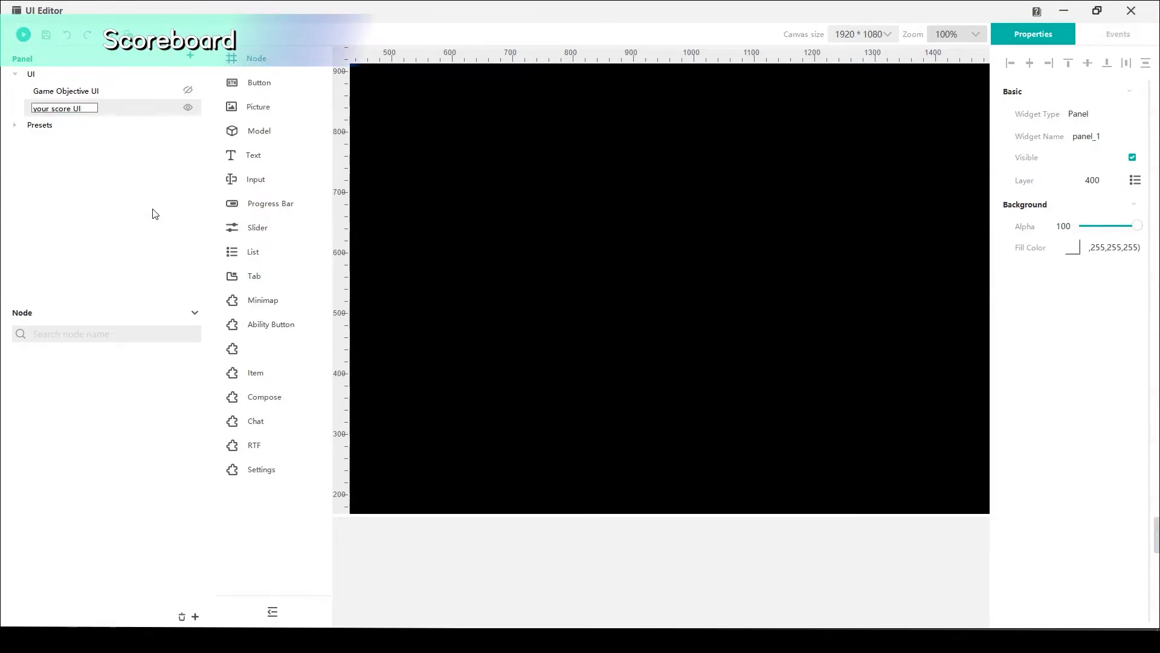
key(Return)
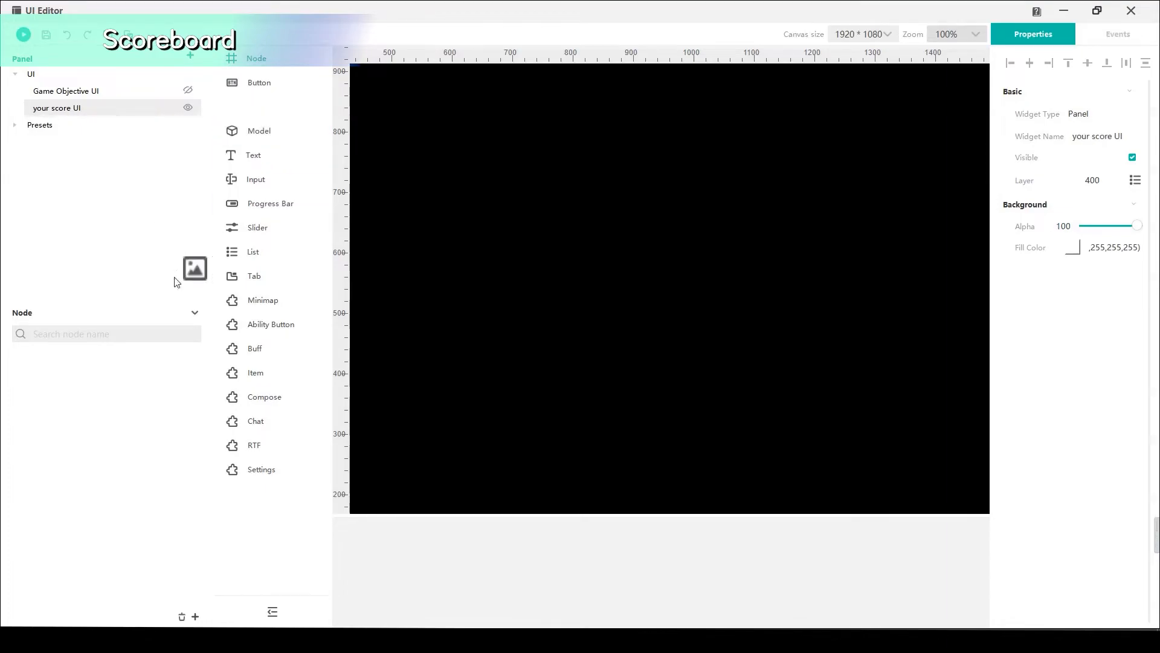
click(195, 268)
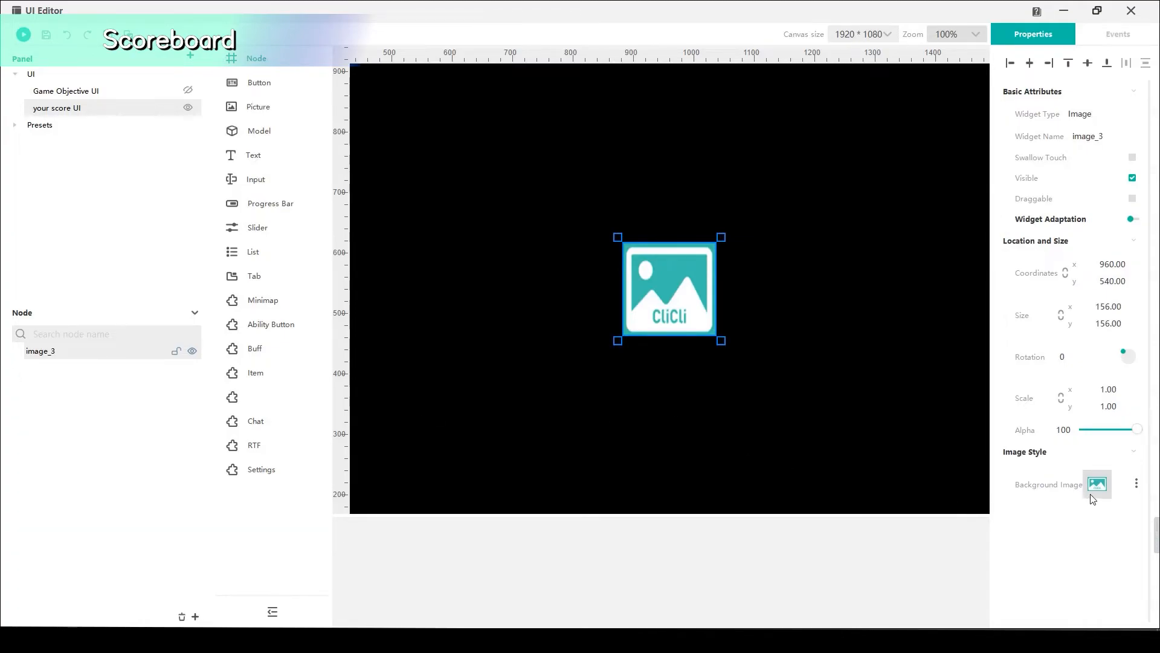
Give the score panel's image the pale grey card background Icon0637.
click(1097, 483)
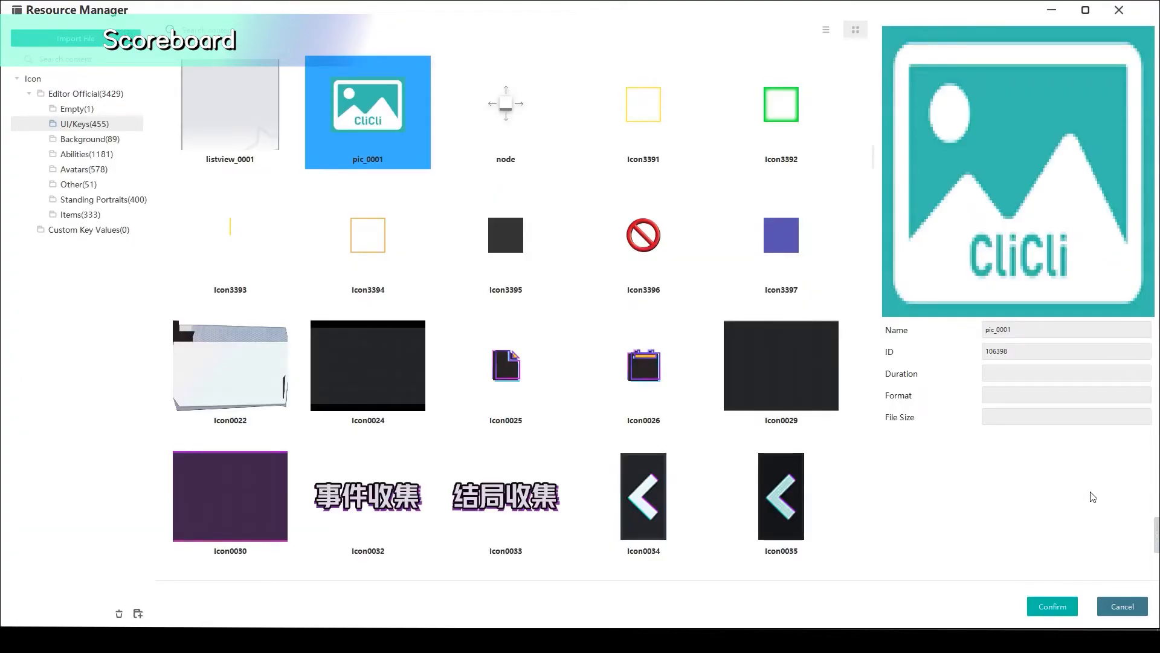
click(84, 139)
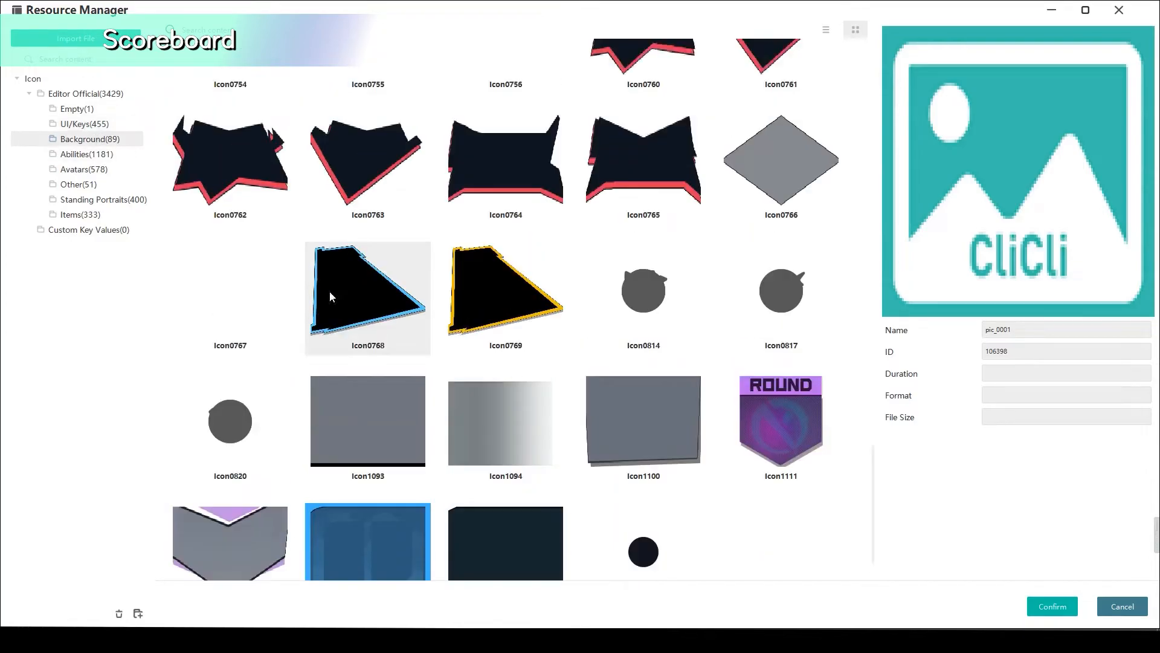
scroll(up, 3)
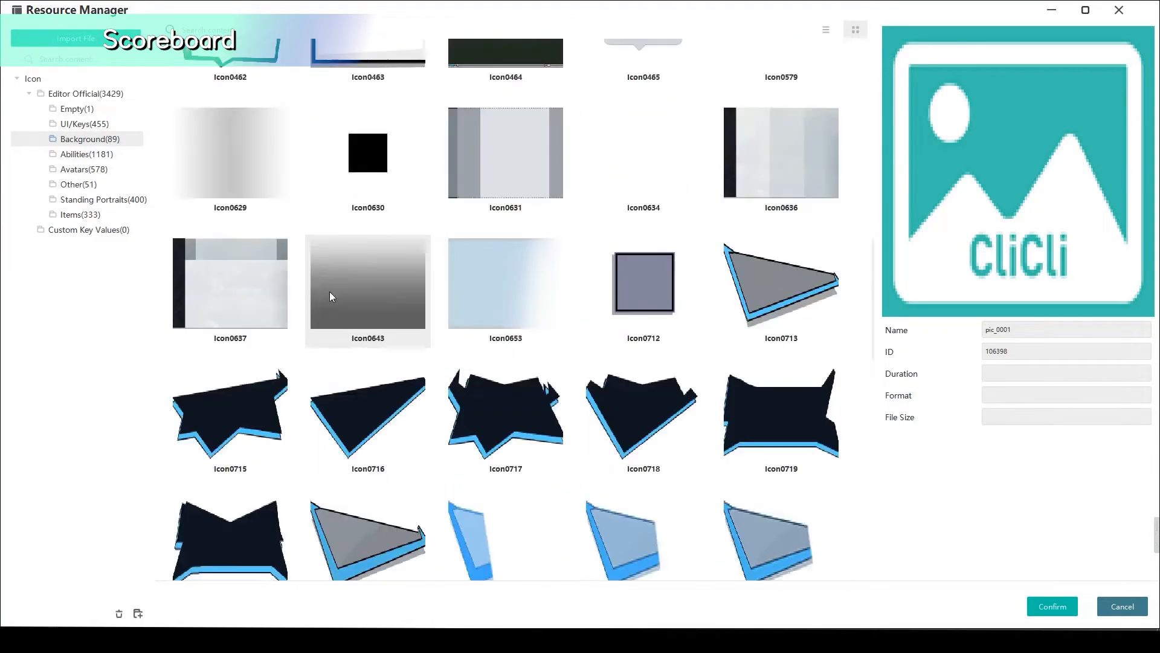
click(229, 283)
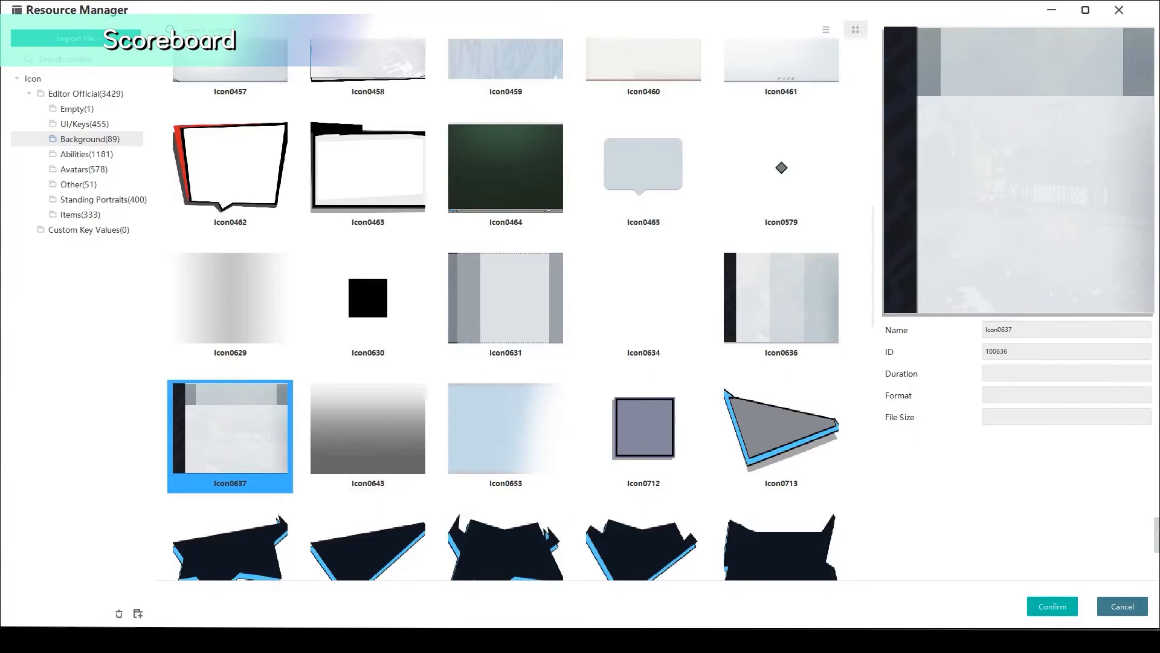
click(1051, 606)
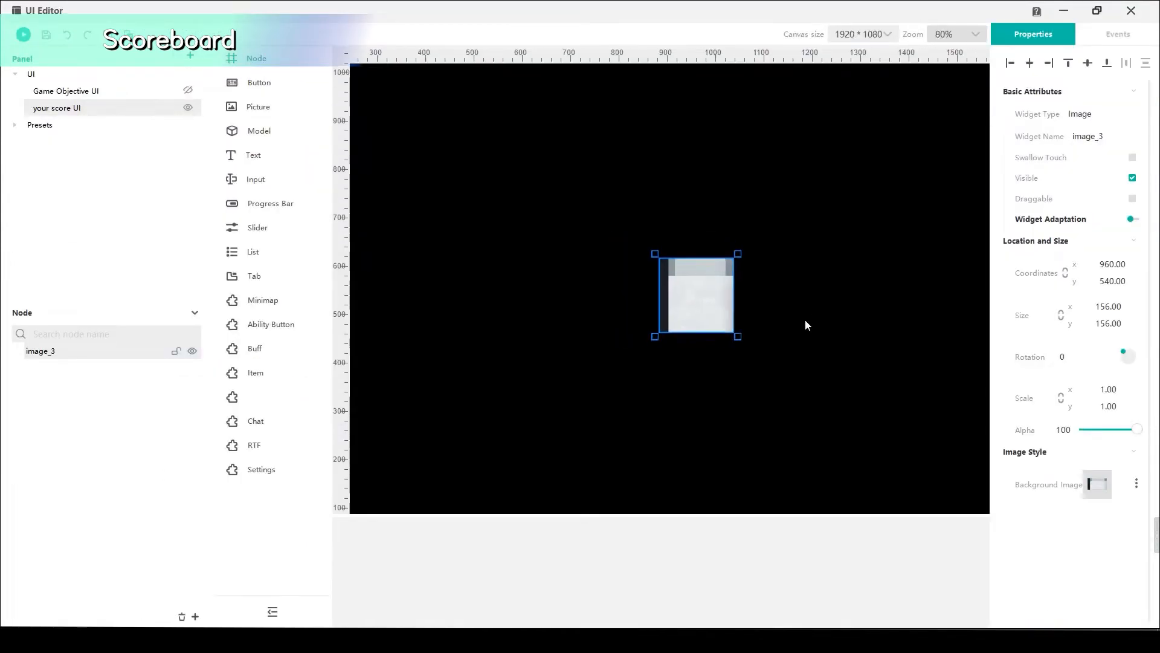
Make the score image a 480 × 132 top-left box and drag a text label inside.
click(955, 33)
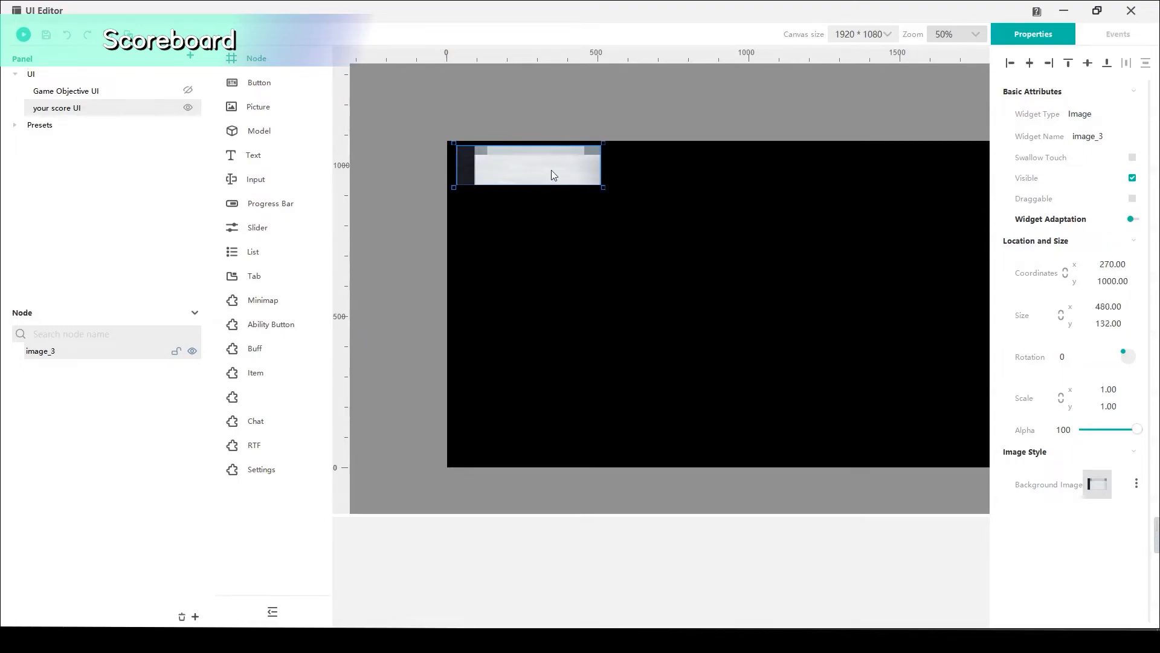
drag(527, 164, 531, 183)
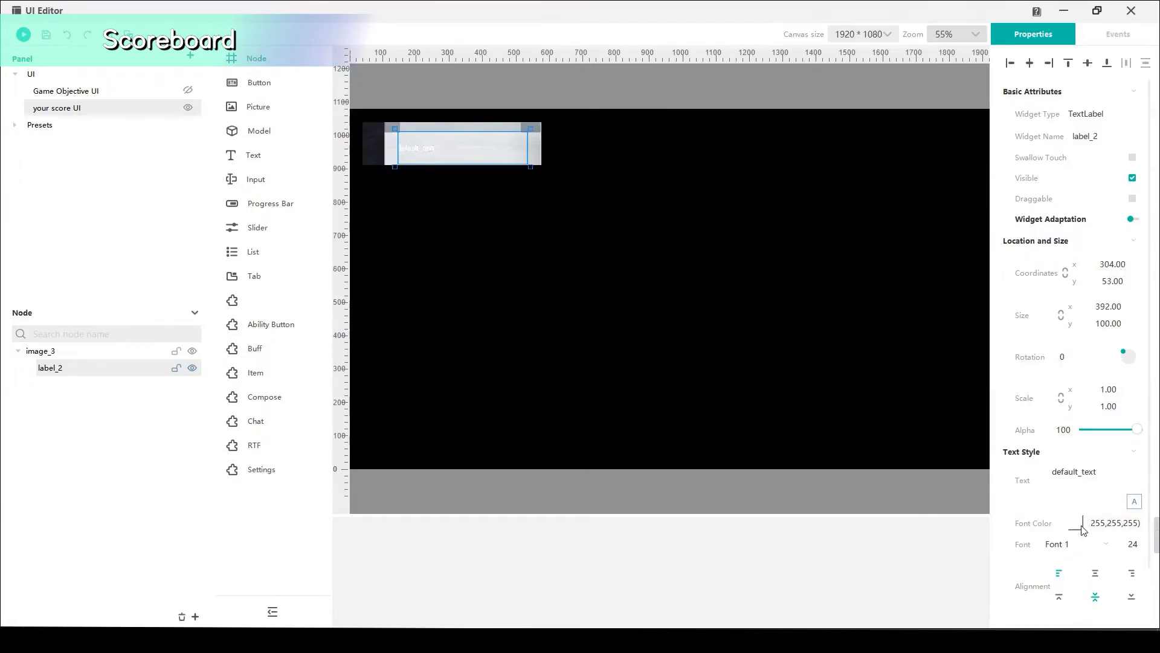
Make the score label text black with a larger font, and untick Visible on your score UI.
click(1080, 522)
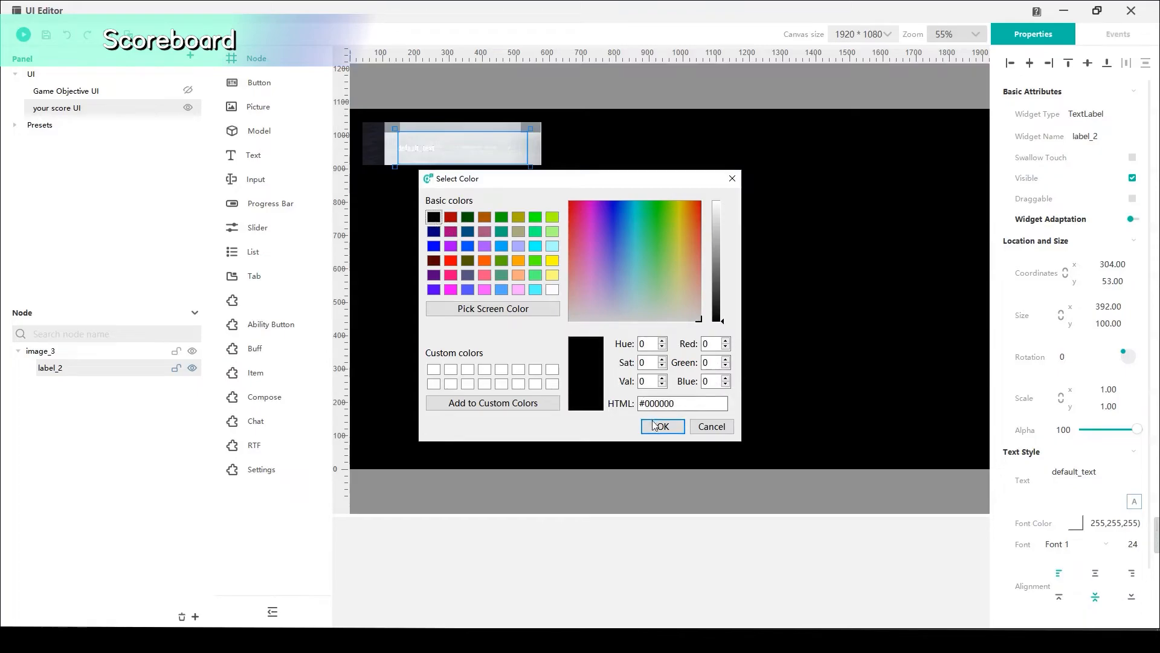
click(661, 426)
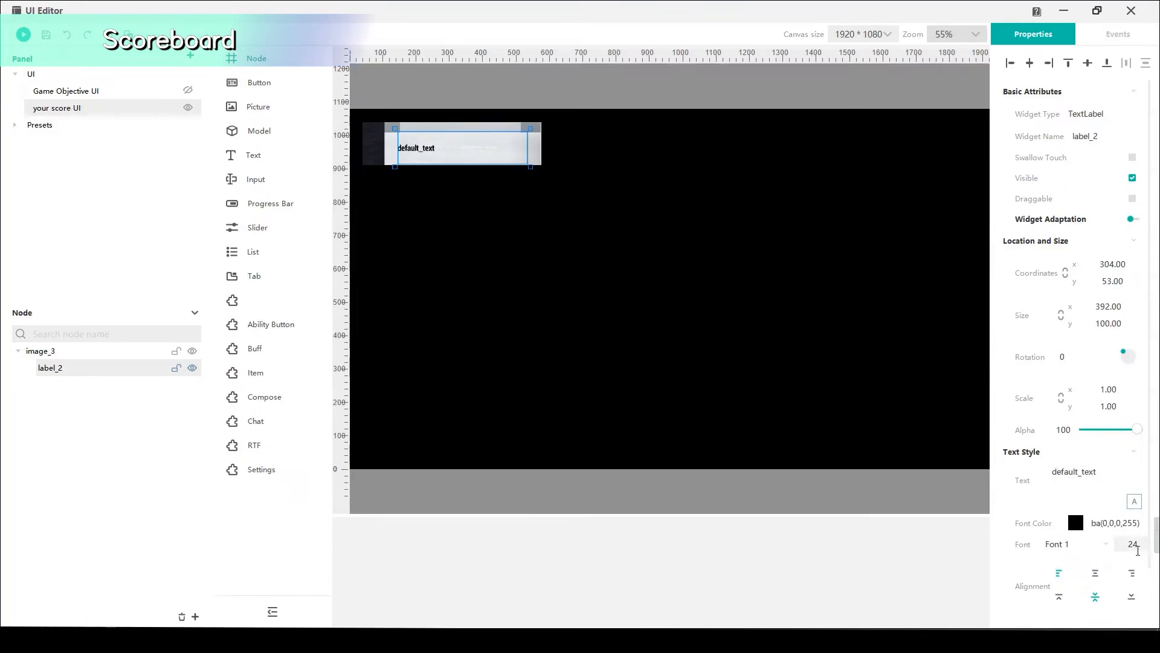
triple_click(1130, 544)
text(30)
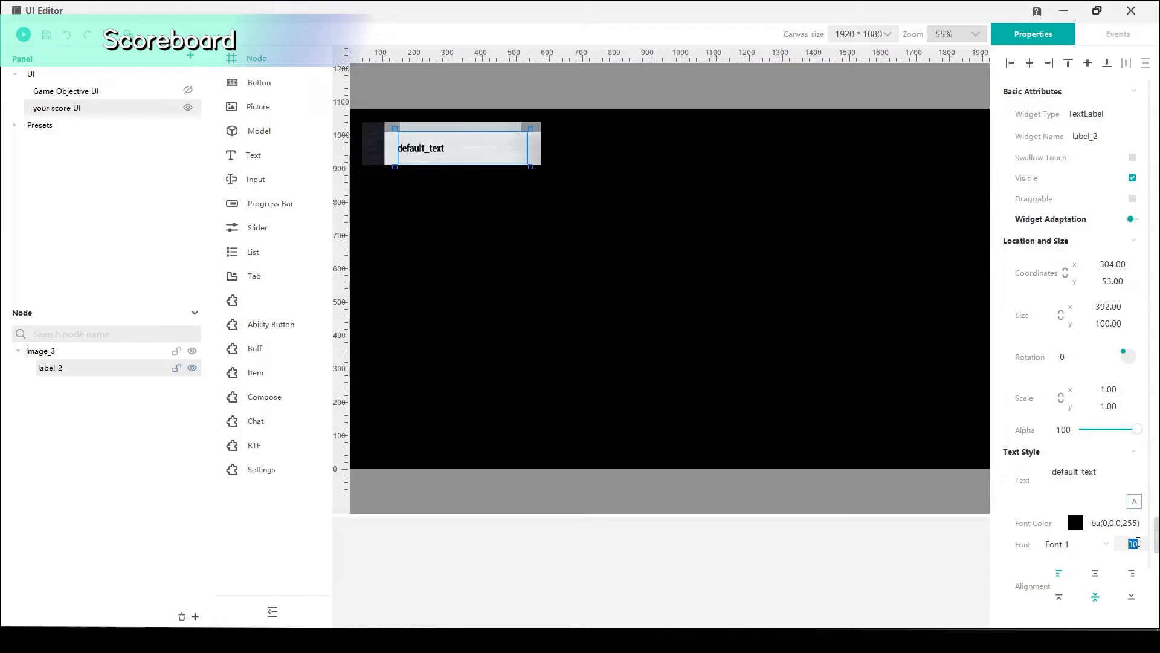
click(56, 108)
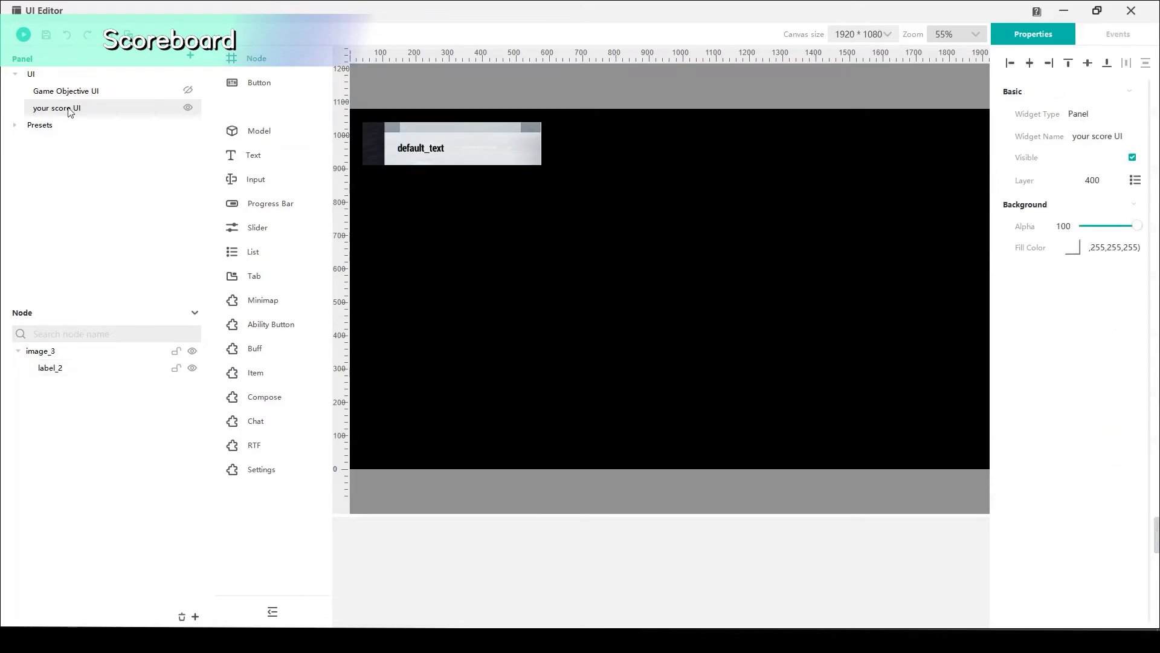
mouse_move(1079, 157)
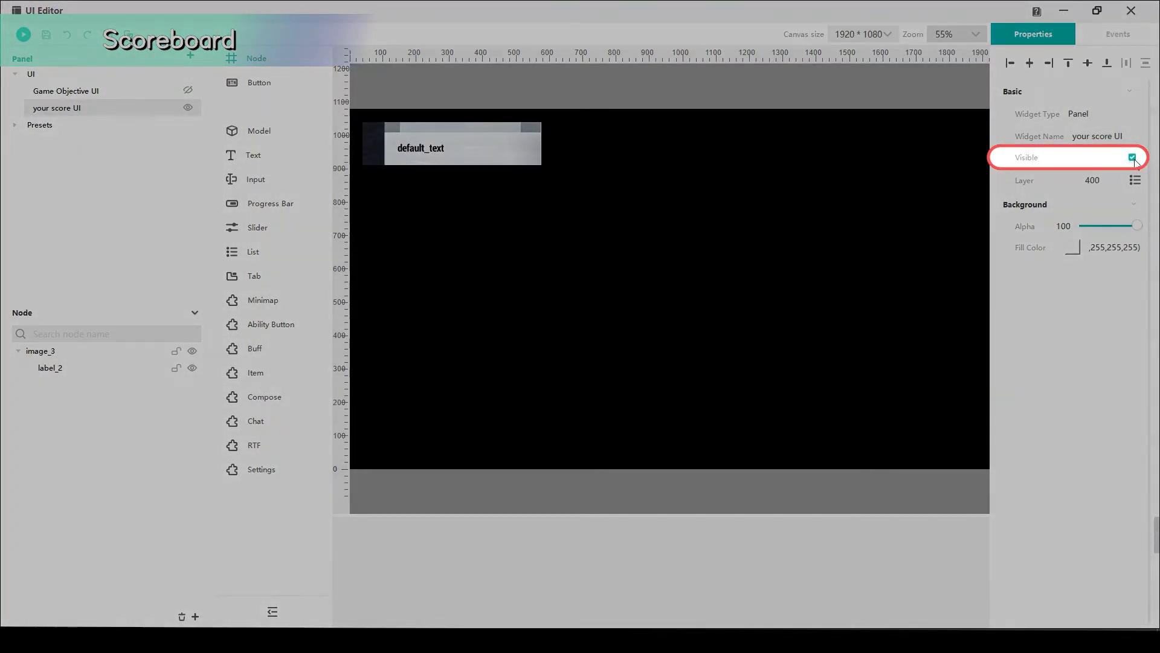
click(1131, 157)
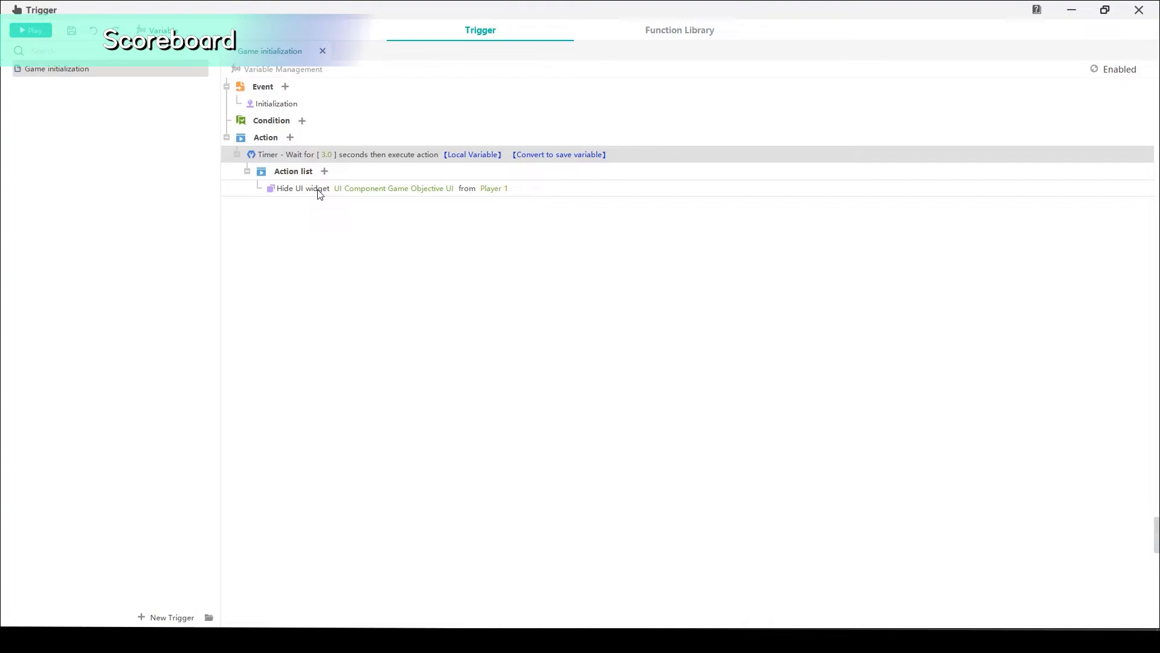
Add a UI > Display Widget action showing your score UI to Player 1.
click(324, 171)
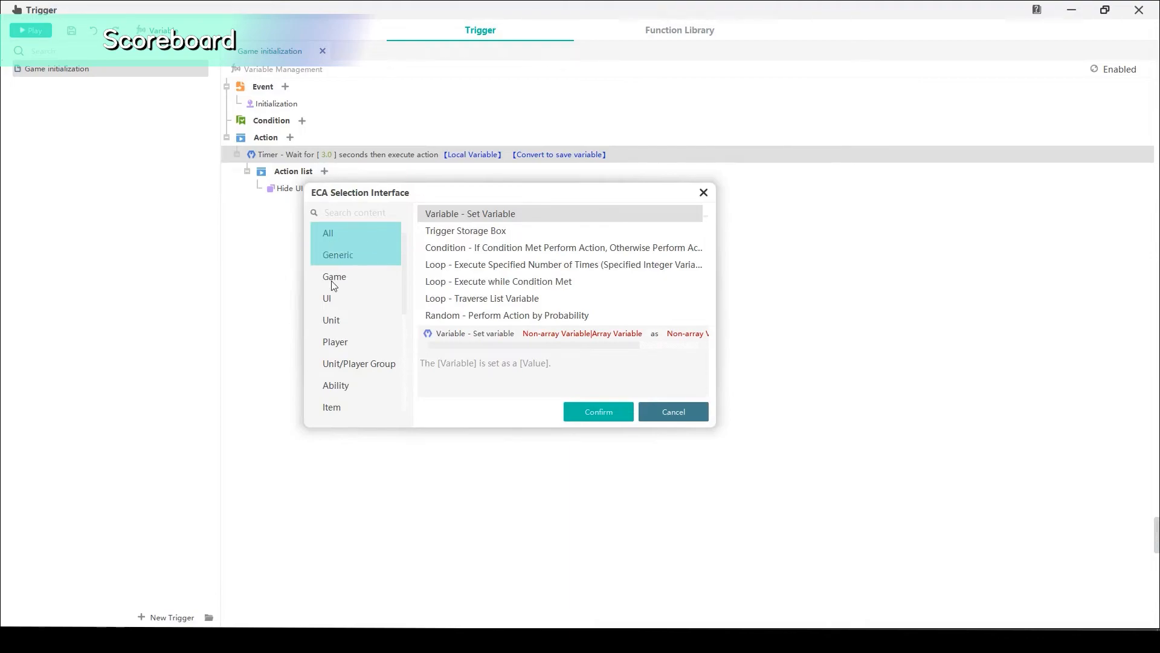
click(326, 298)
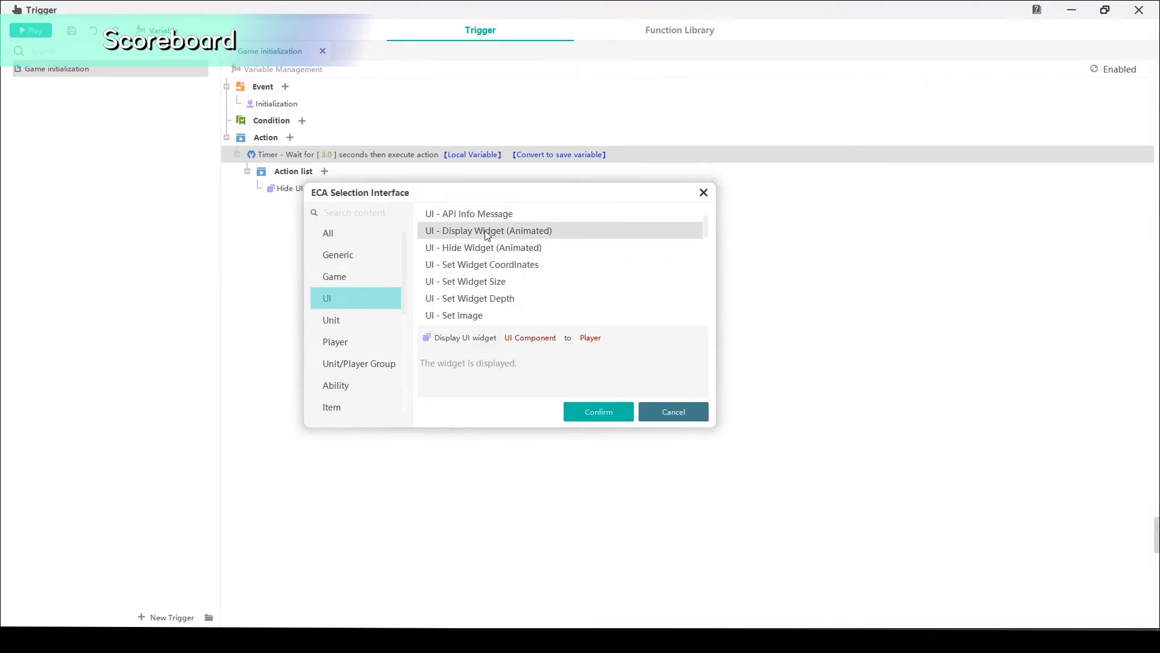
click(597, 412)
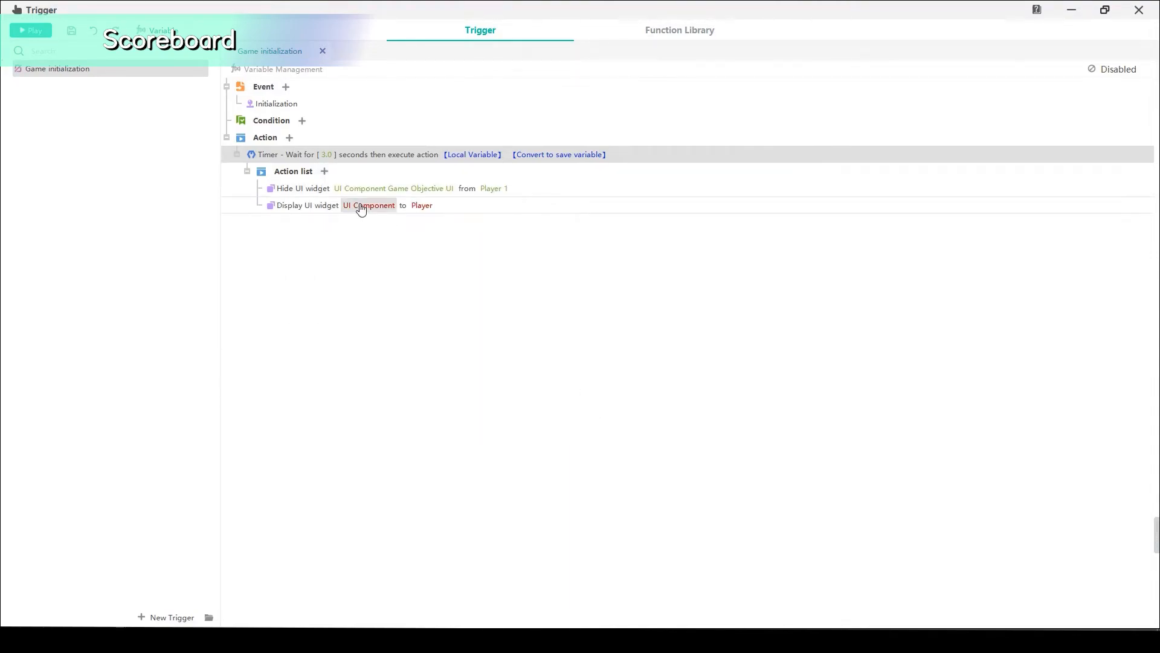
click(369, 205)
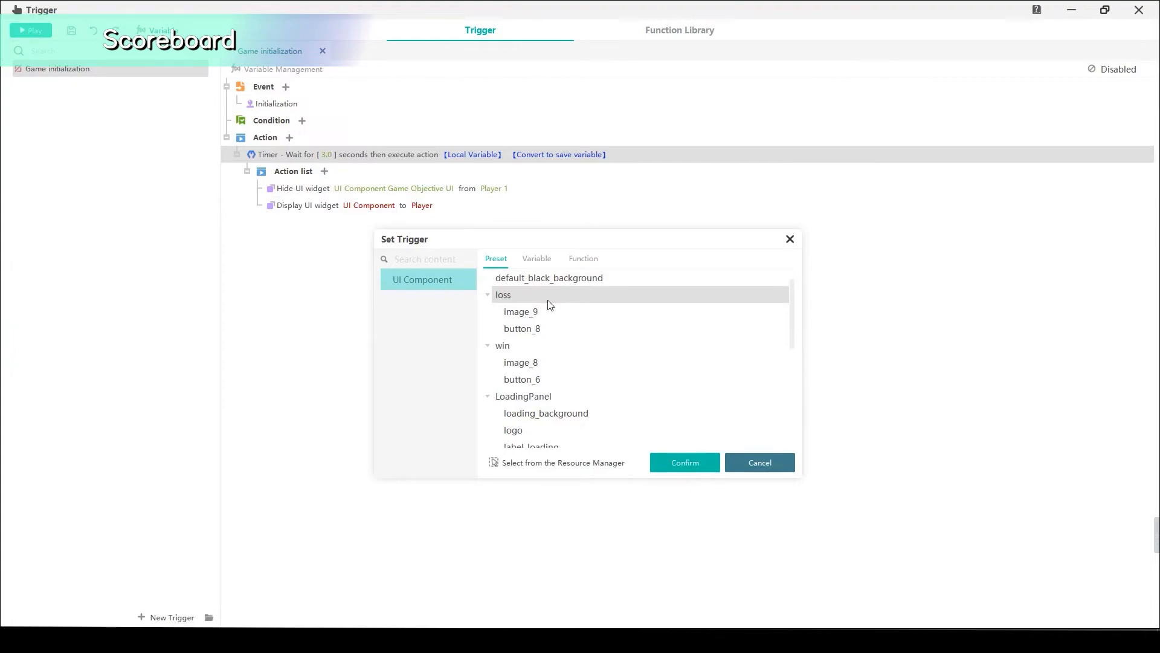
scroll(down, 3)
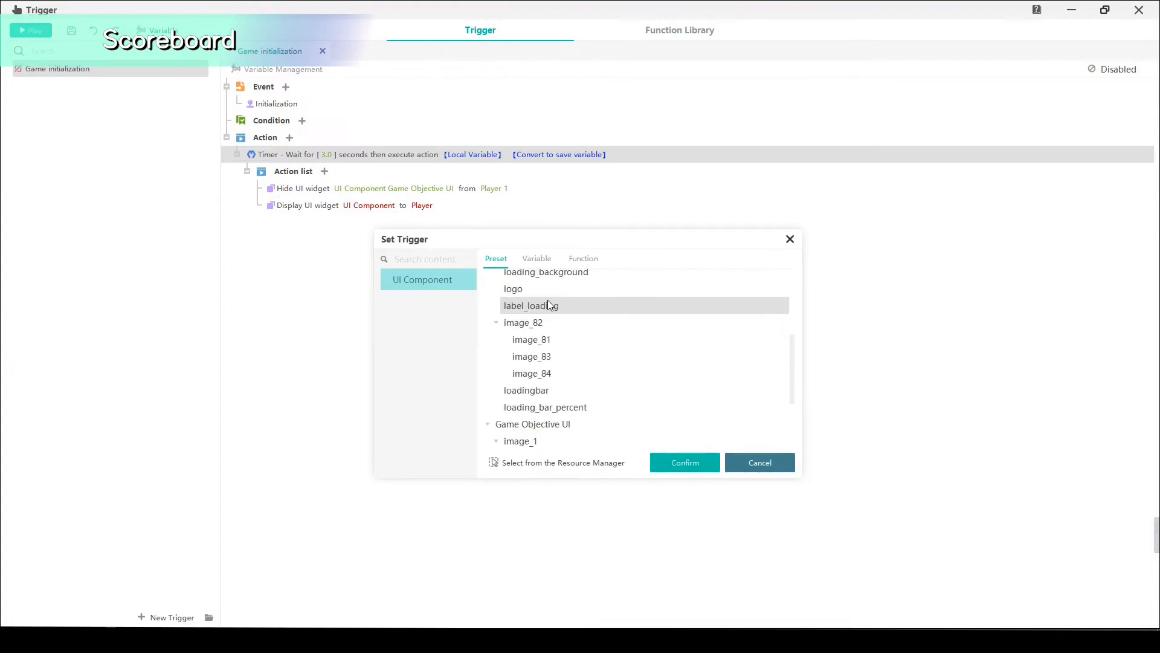
scroll(down, 3)
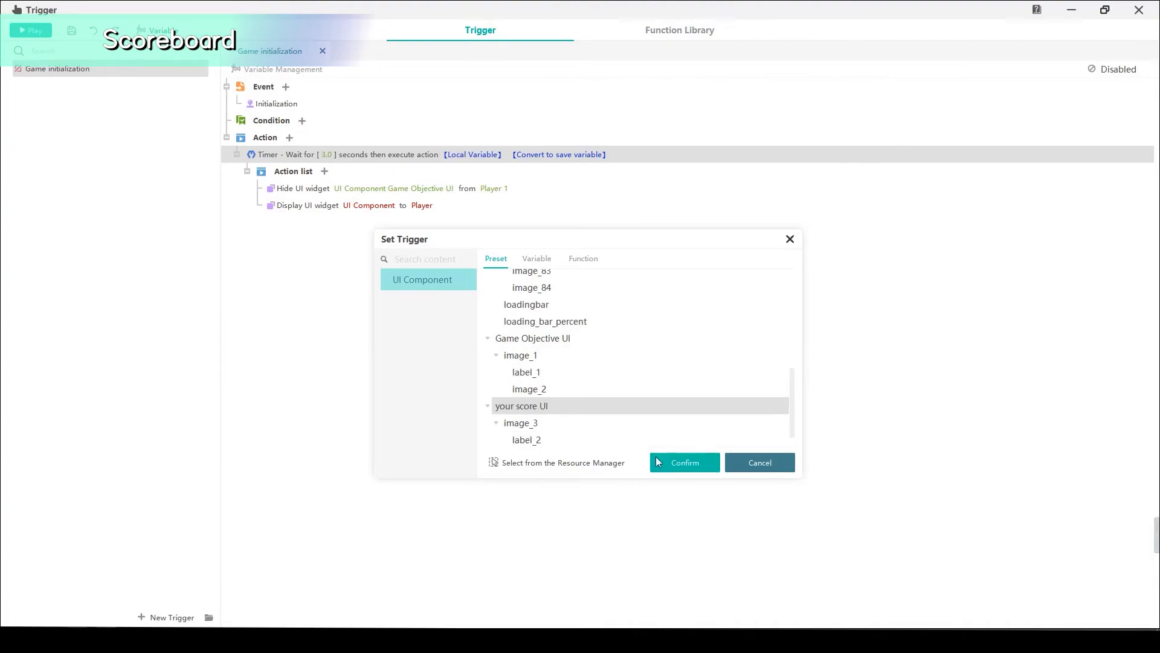
click(684, 462)
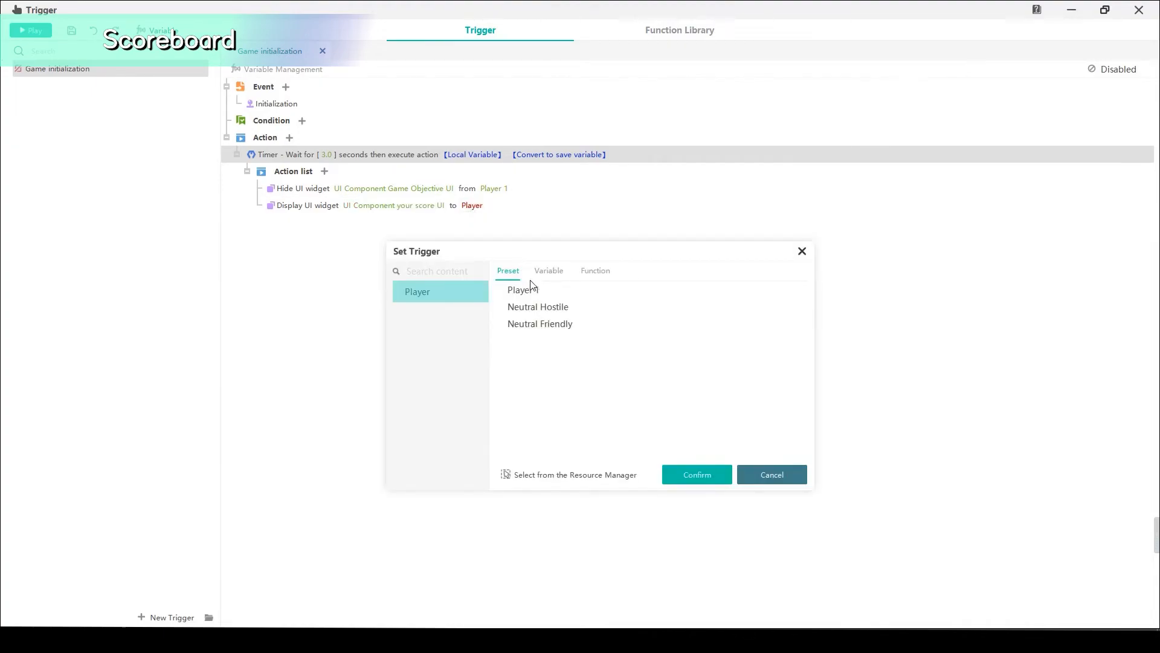
click(696, 474)
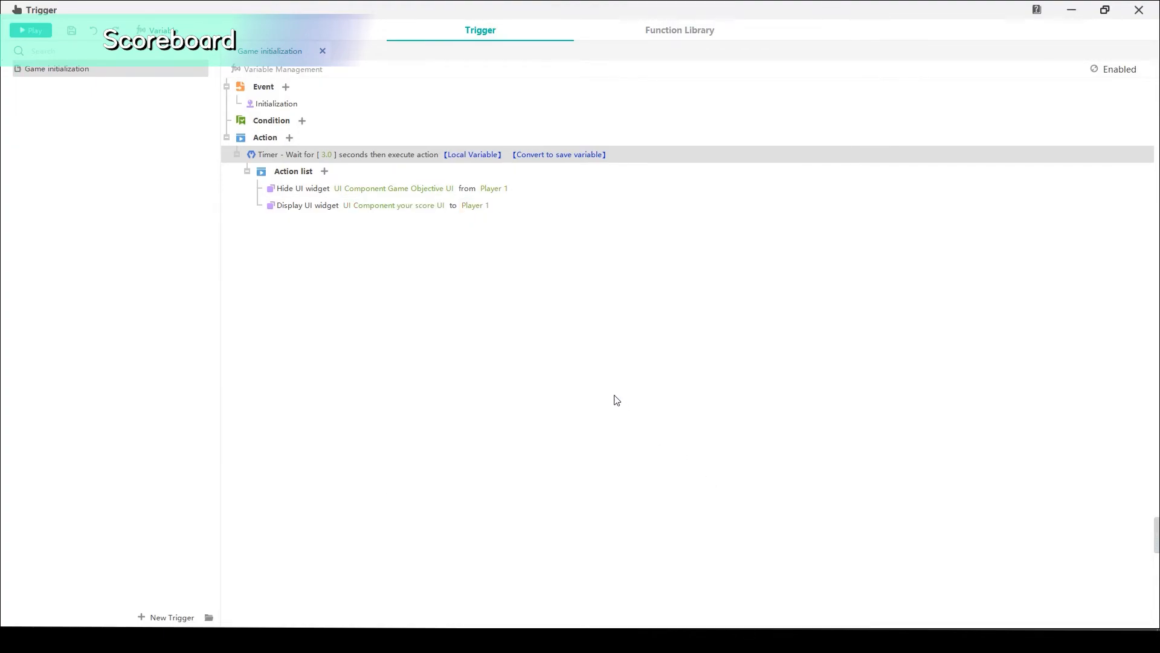
mouse_move(265, 304)
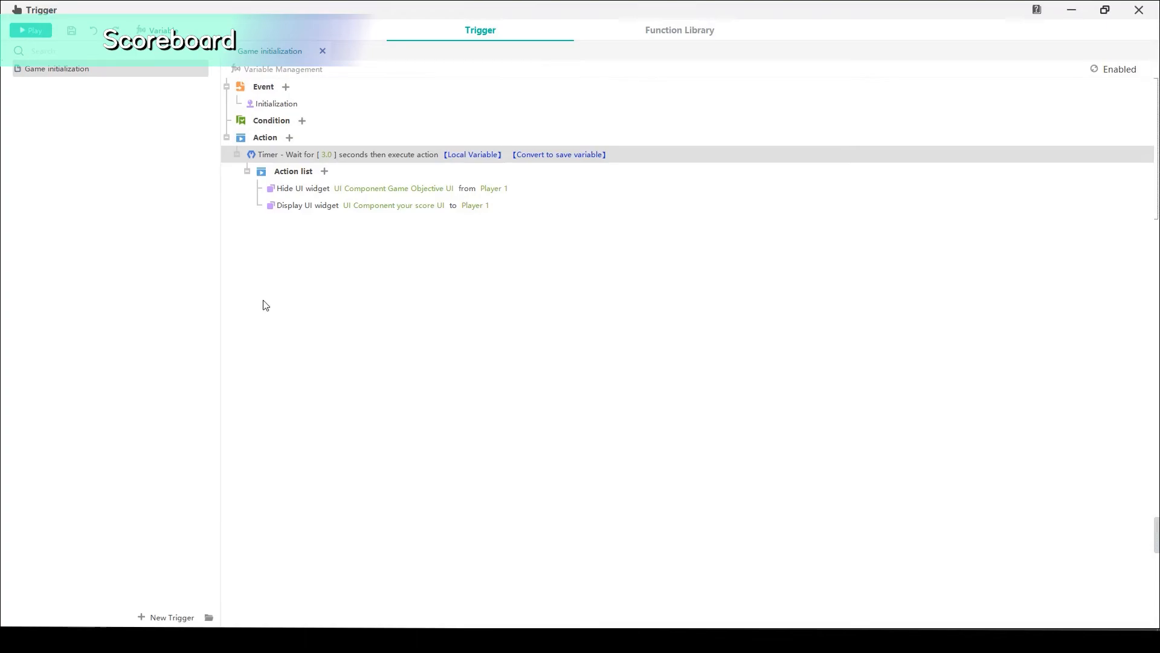
mouse_move(291, 261)
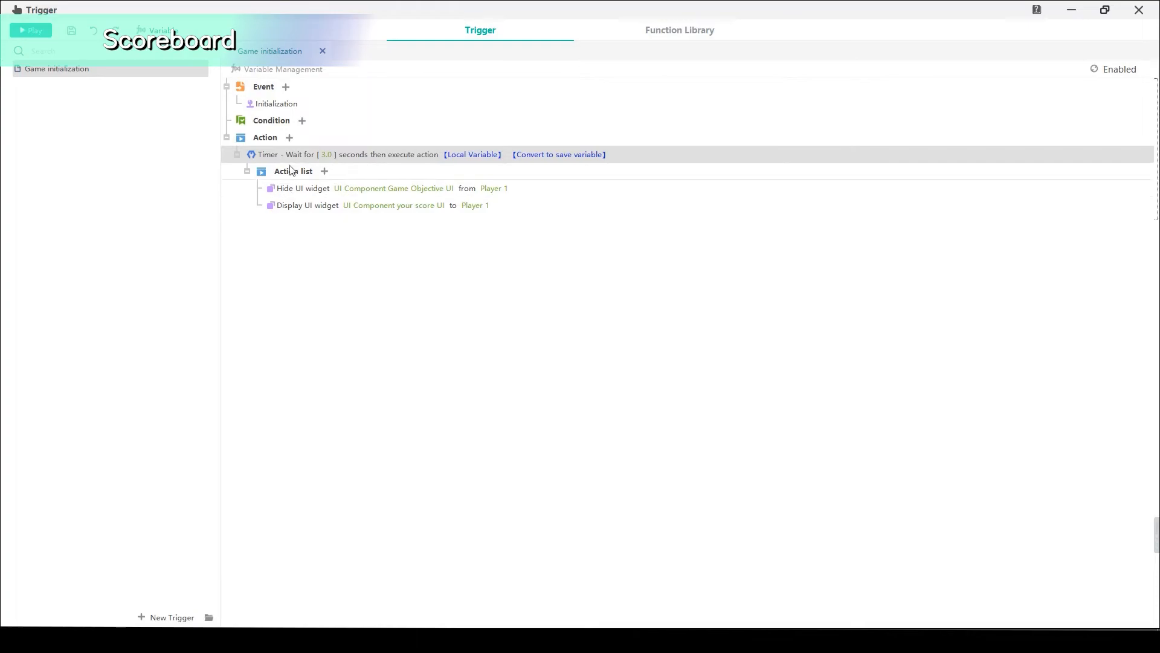
Reopen the timer's action picker and close it without adding another action.
click(324, 171)
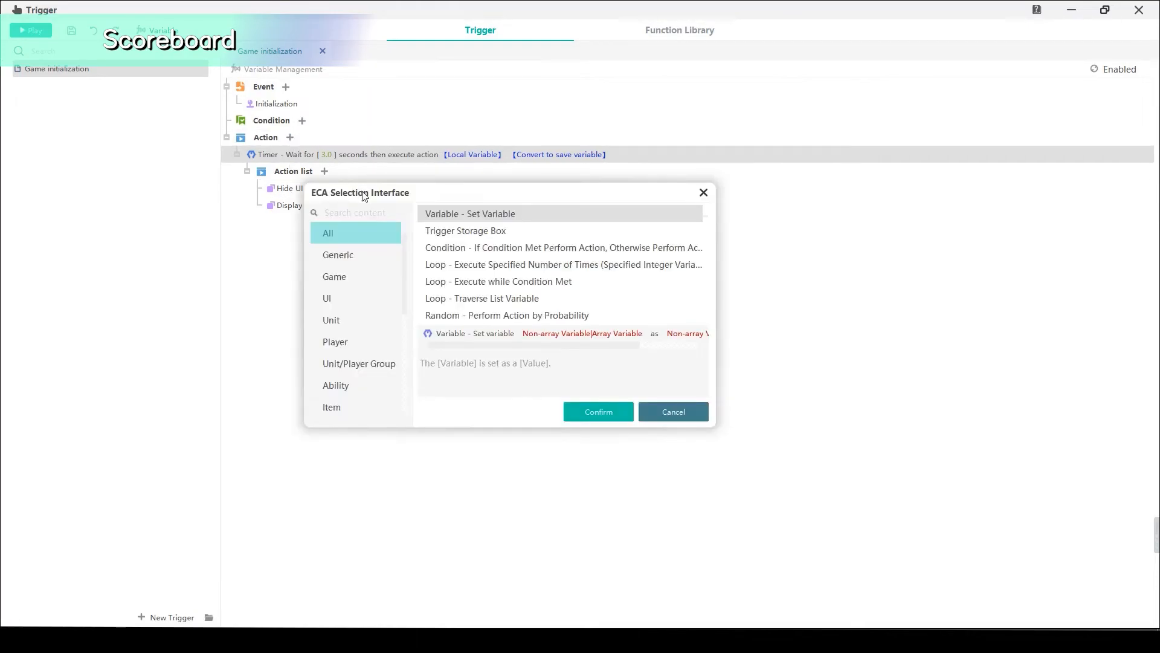
mouse_move(675, 183)
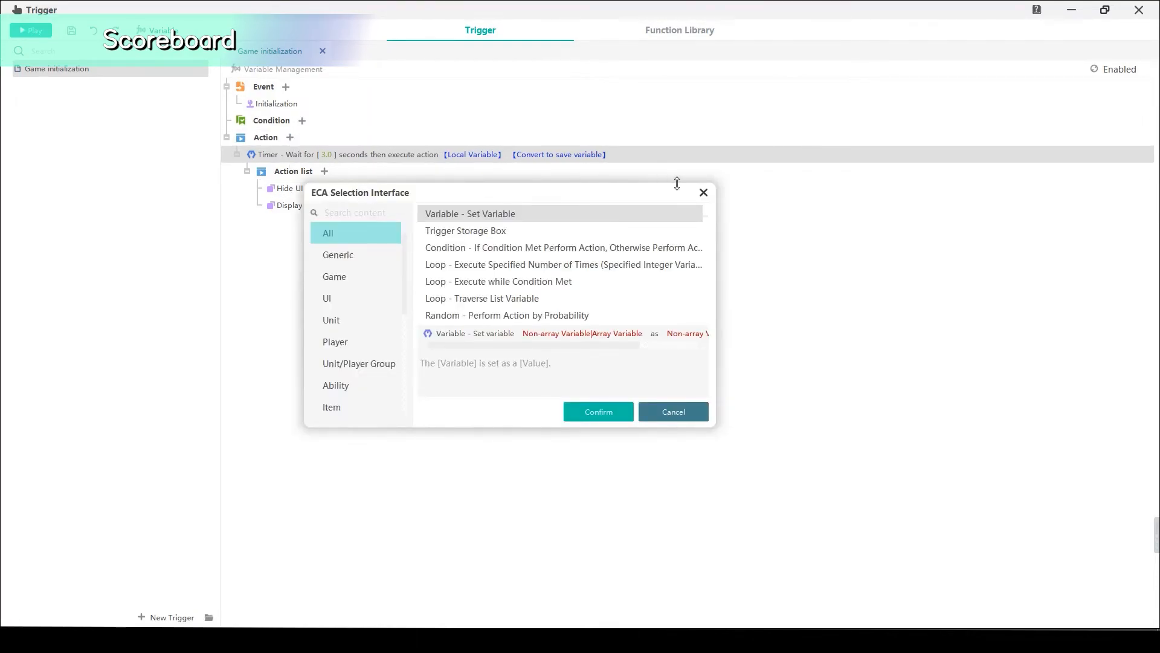
click(672, 412)
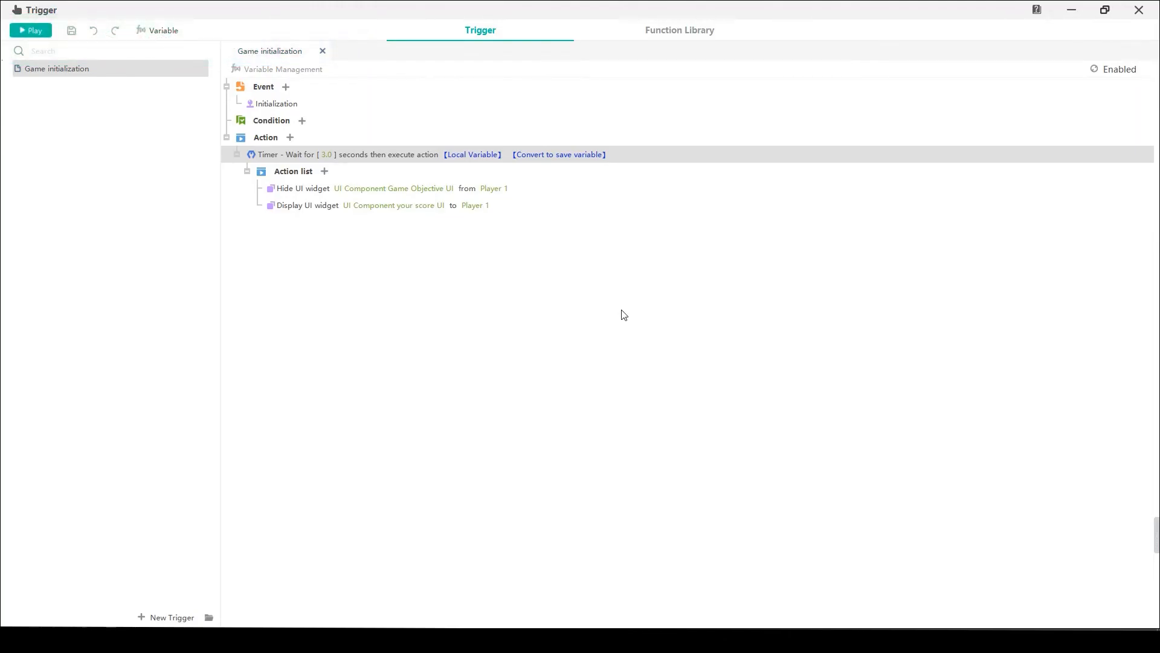
click(31, 30)
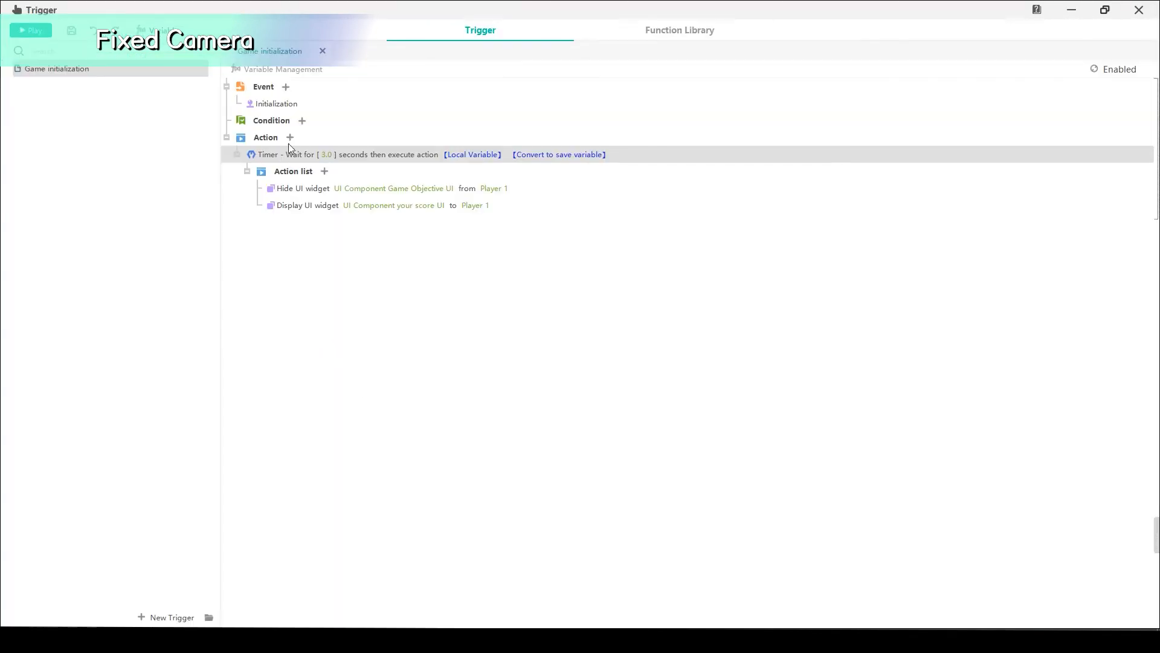
Add a Camera > Forbid Camera Movement action for Player 1, then start a test run.
click(324, 171)
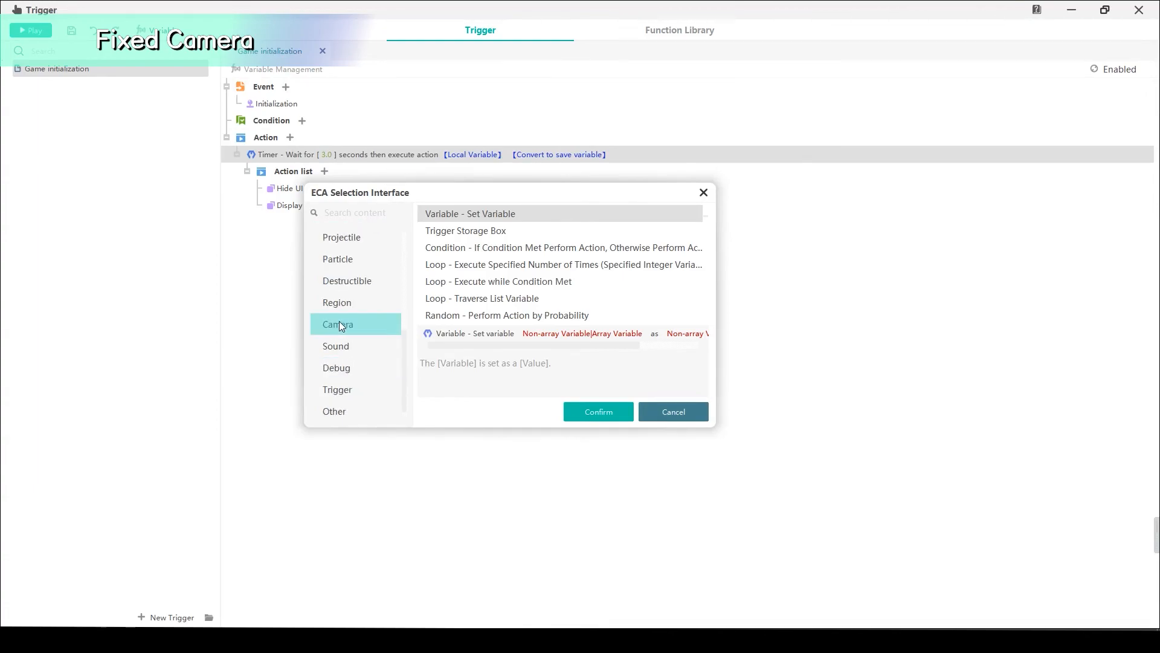
click(337, 324)
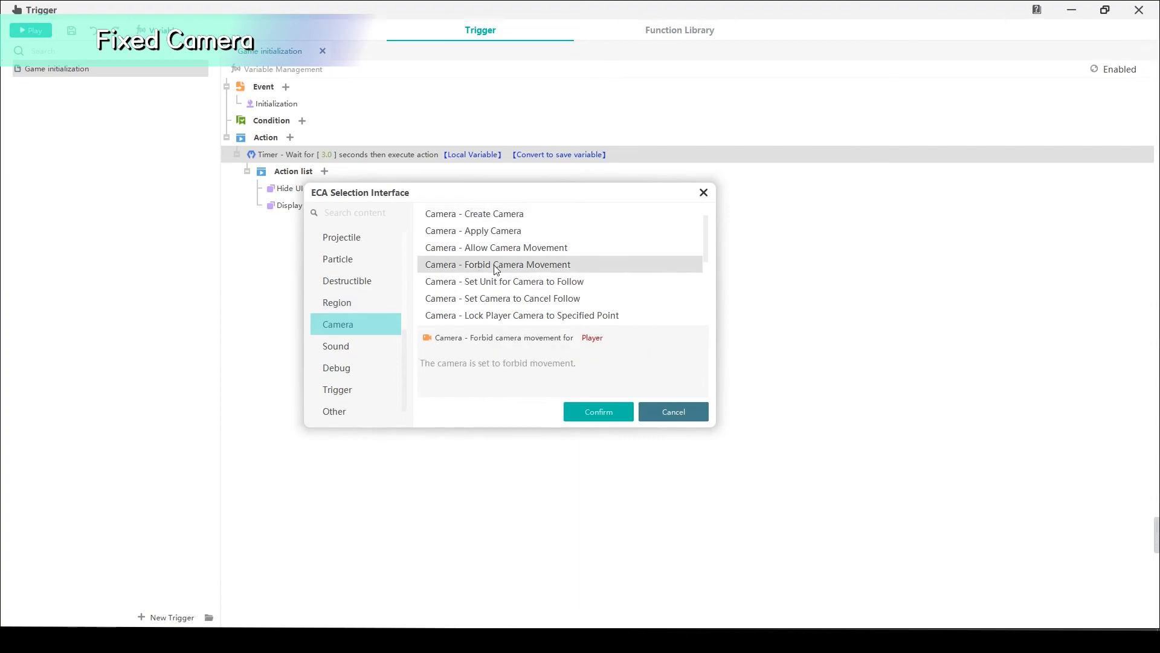
click(597, 412)
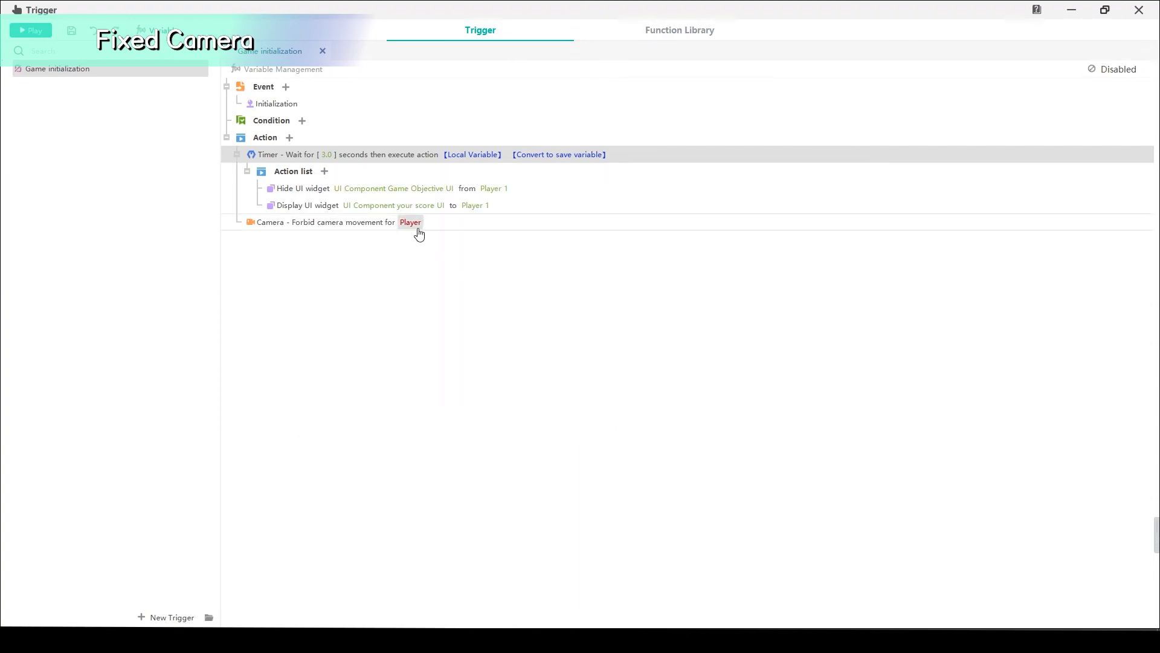
click(409, 221)
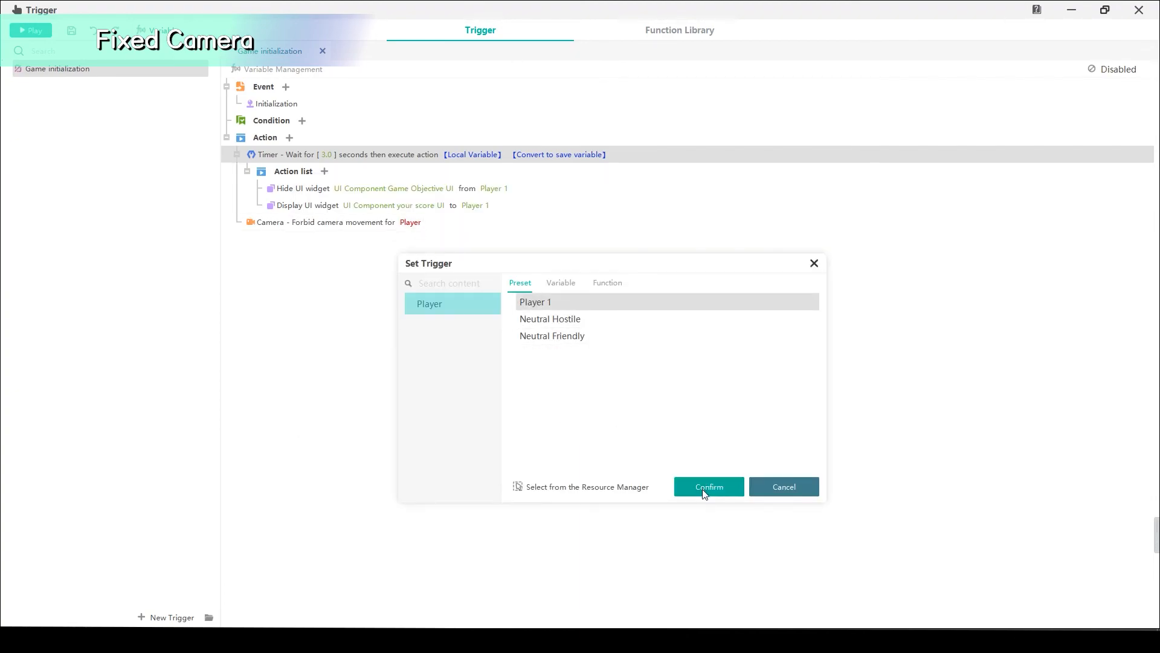
click(707, 485)
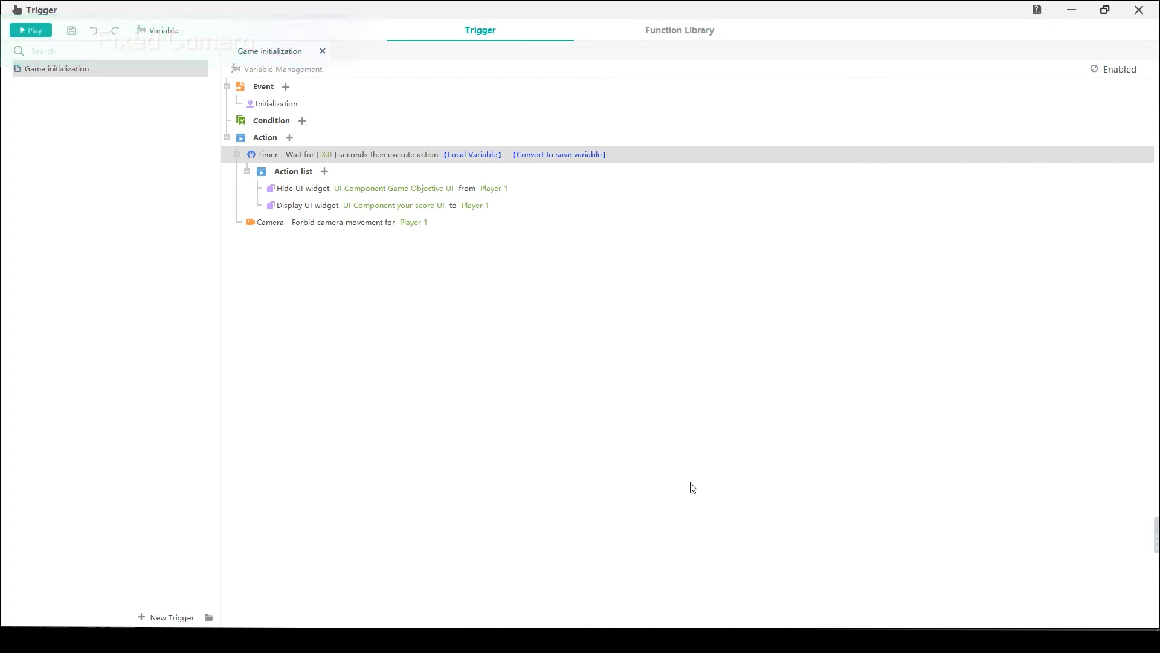
click(30, 30)
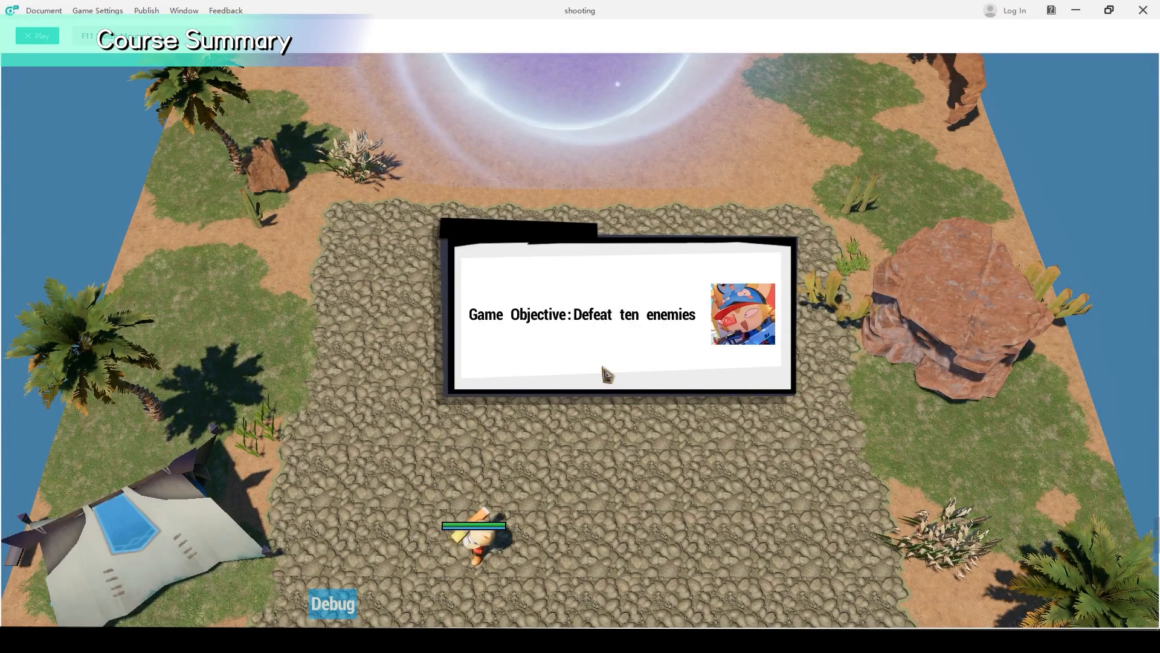